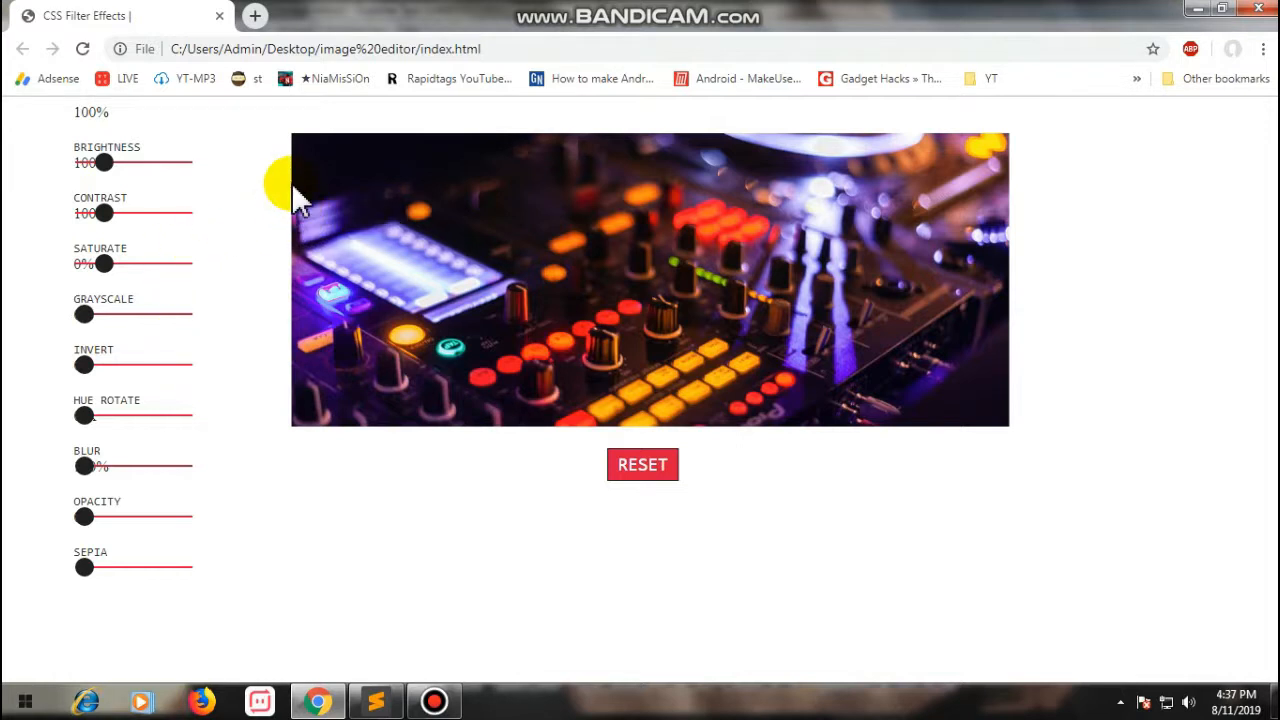
mouse_move(343, 151)
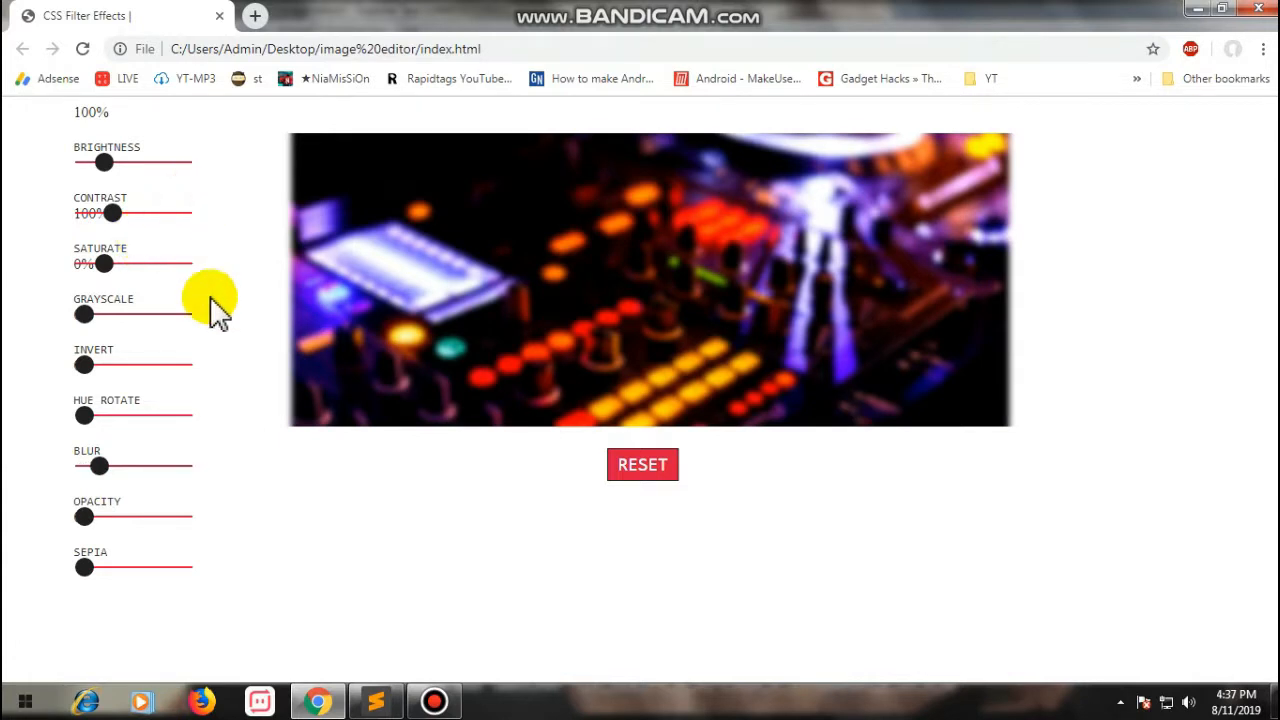
mouse_move(398, 645)
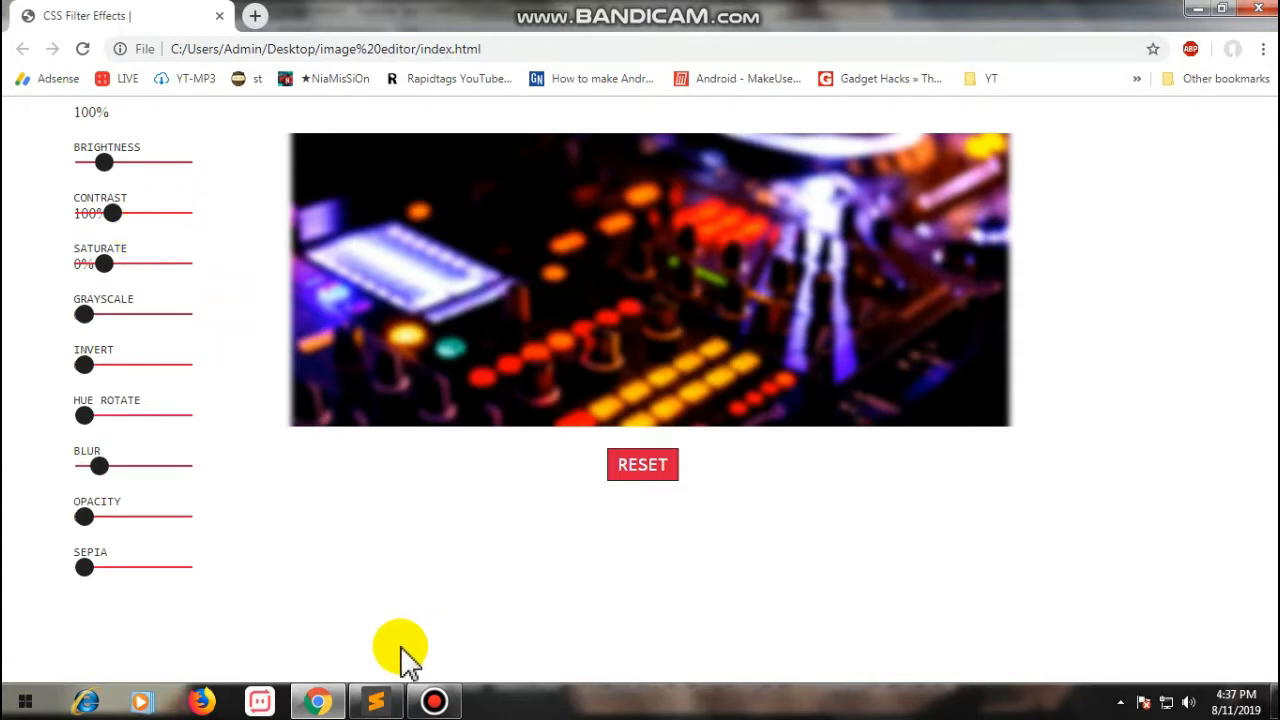
mouse_move(402, 698)
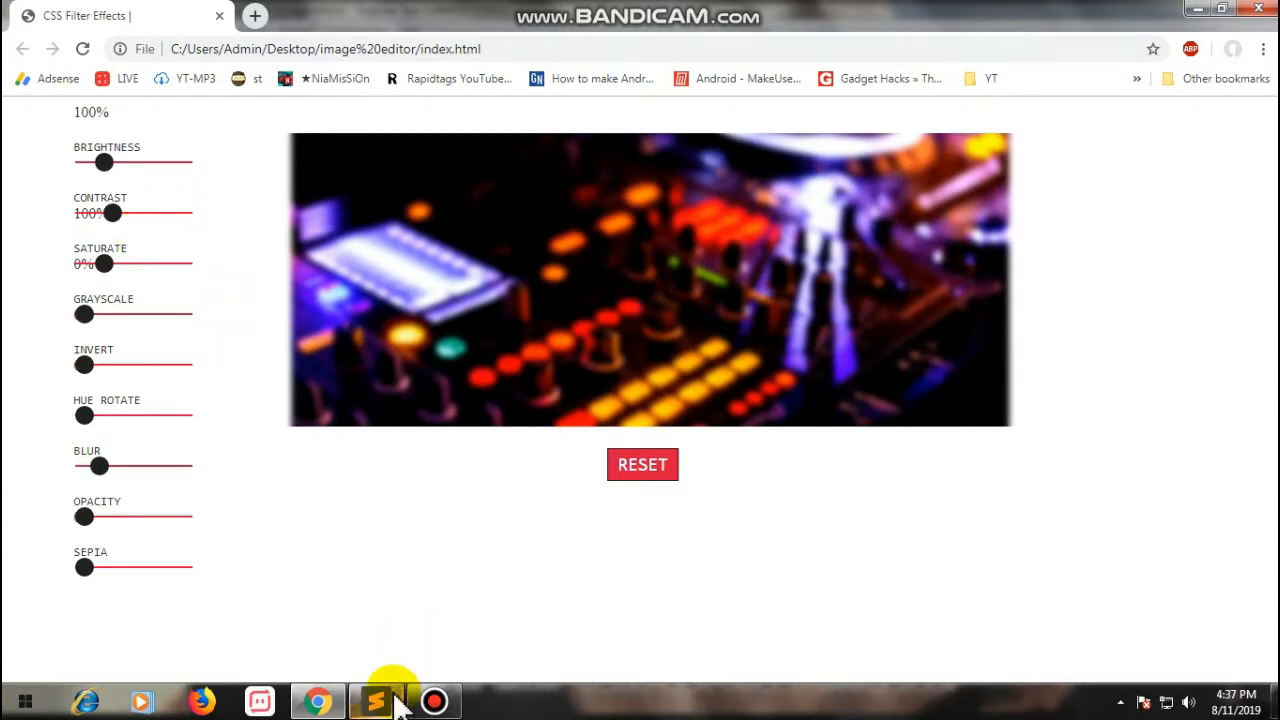
Step: View function.js's reset-all code in Sublime Text, then return to index.html at its doctype line
left_click(375, 701)
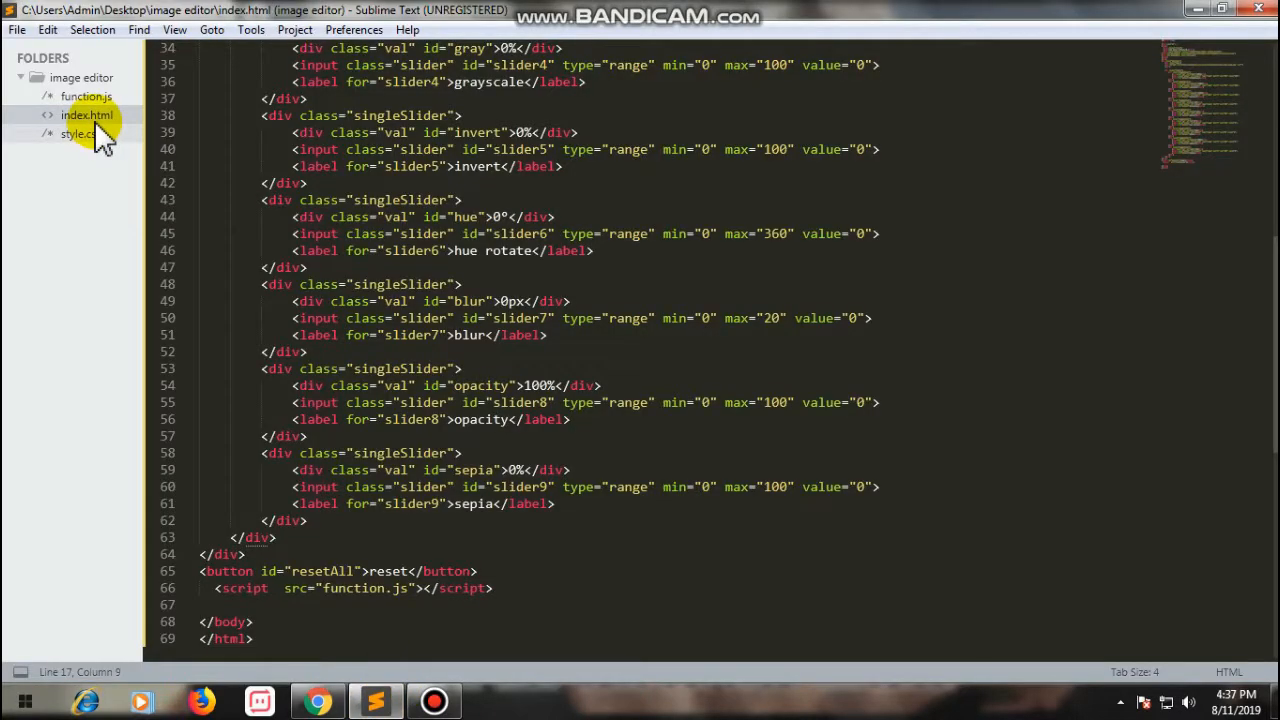
mouse_move(125, 145)
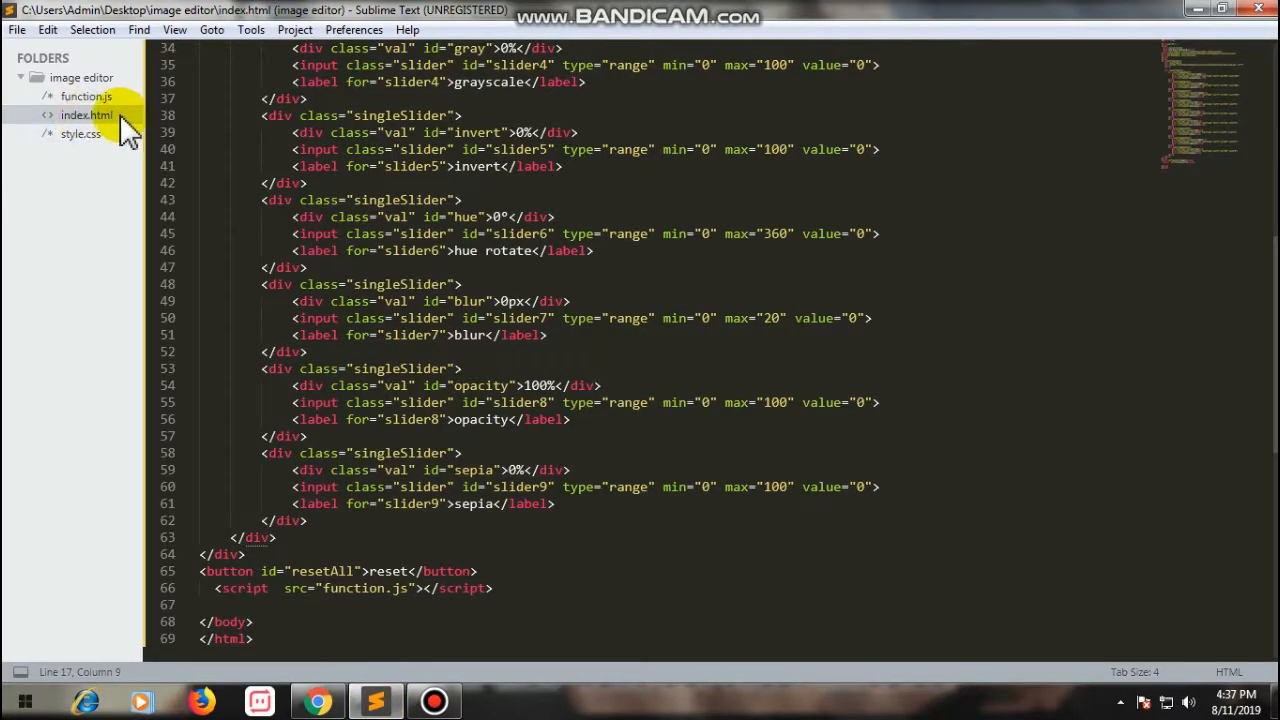
left_click(80, 133)
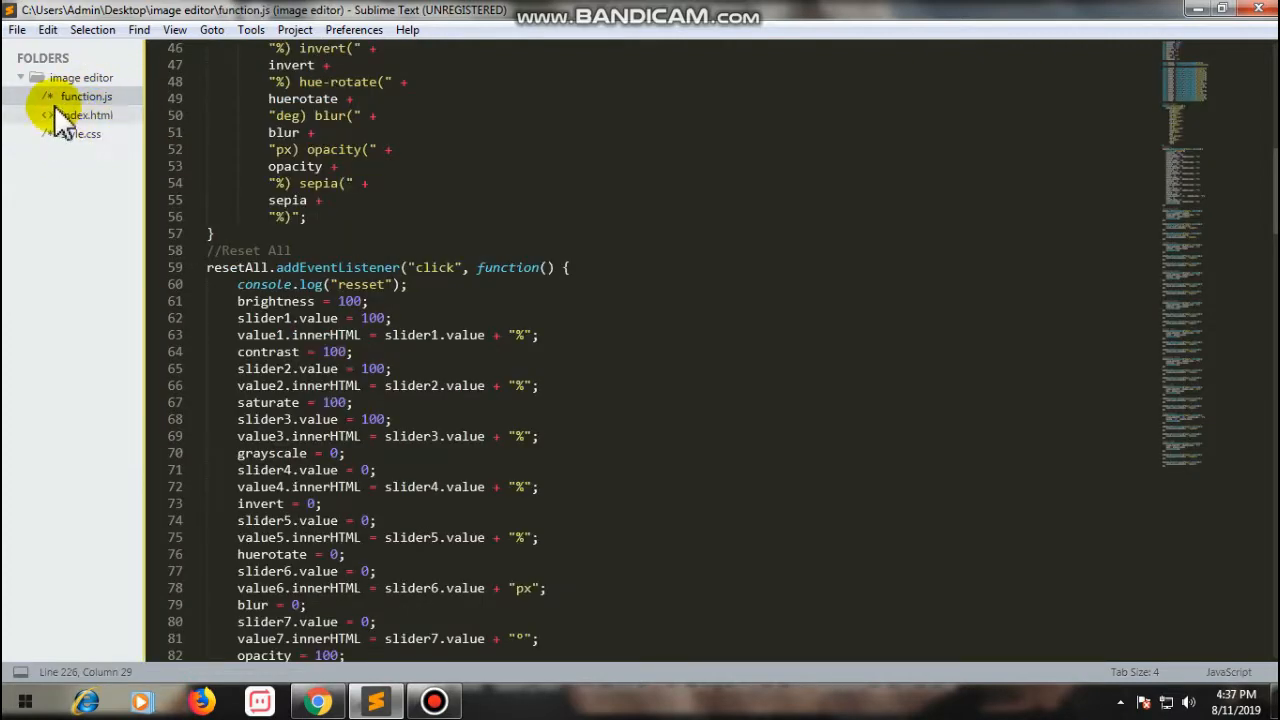
left_click(82, 116)
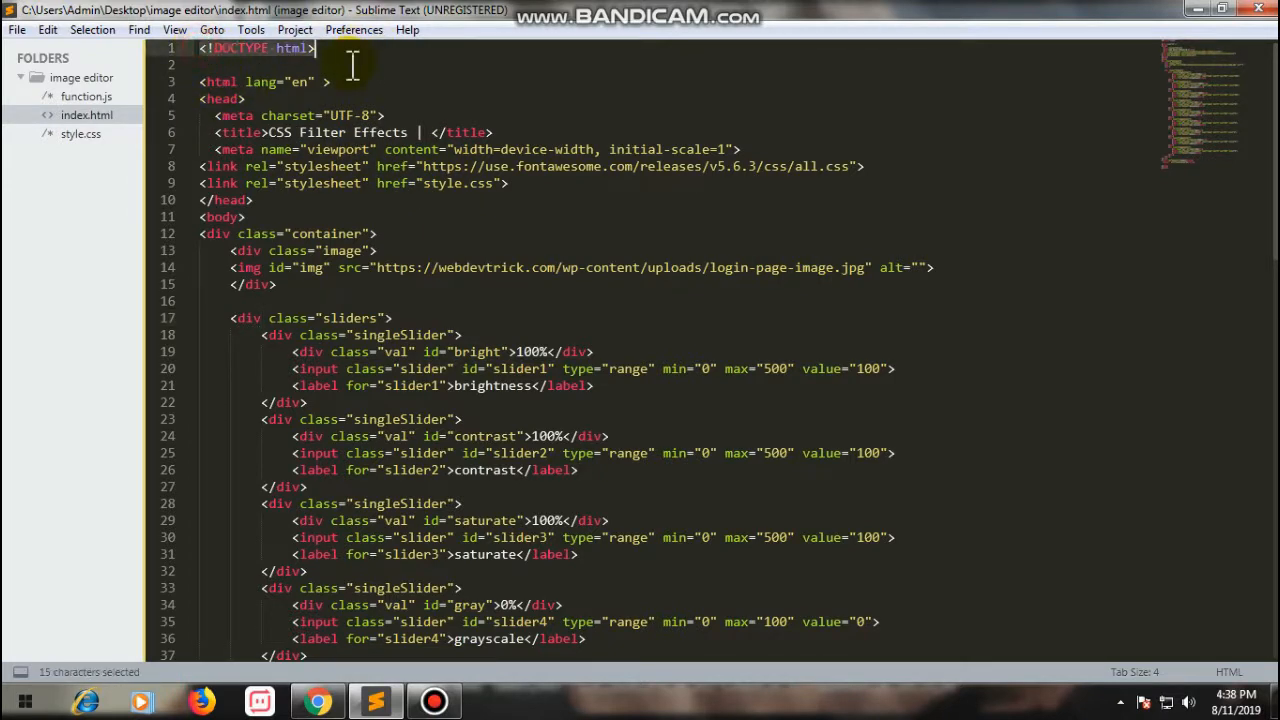
mouse_move(340, 62)
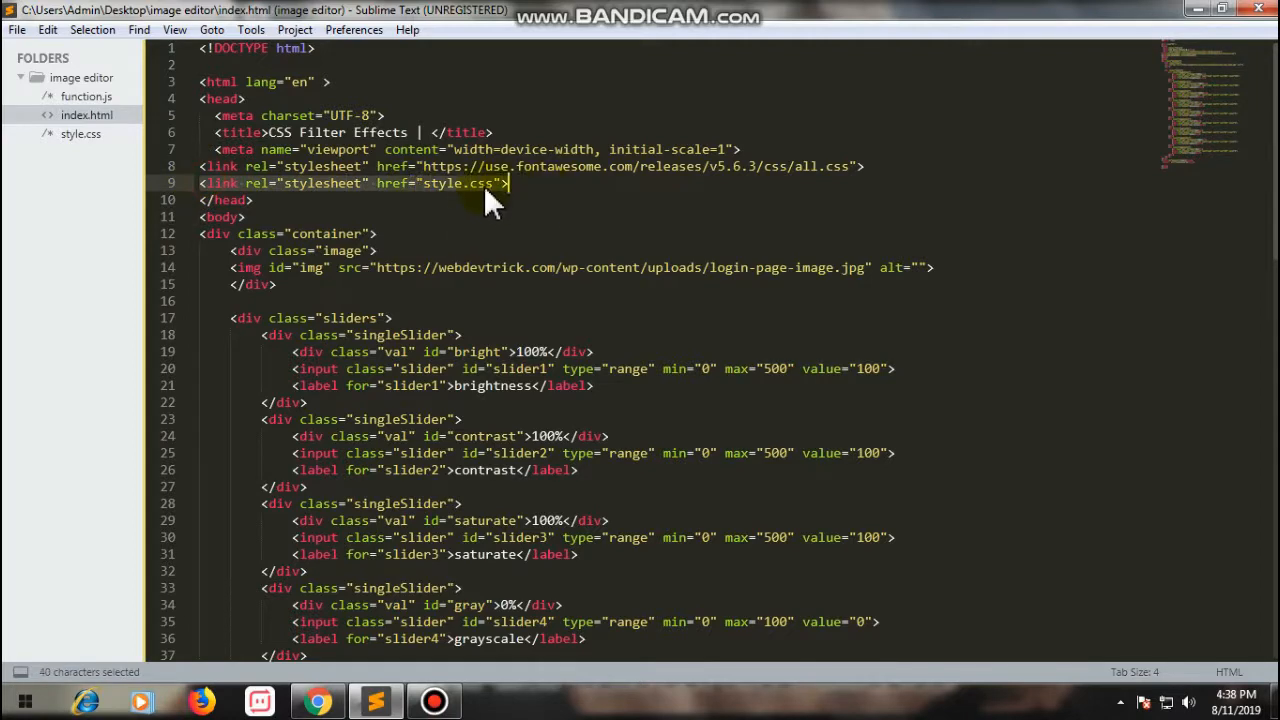
scroll("down", 3)
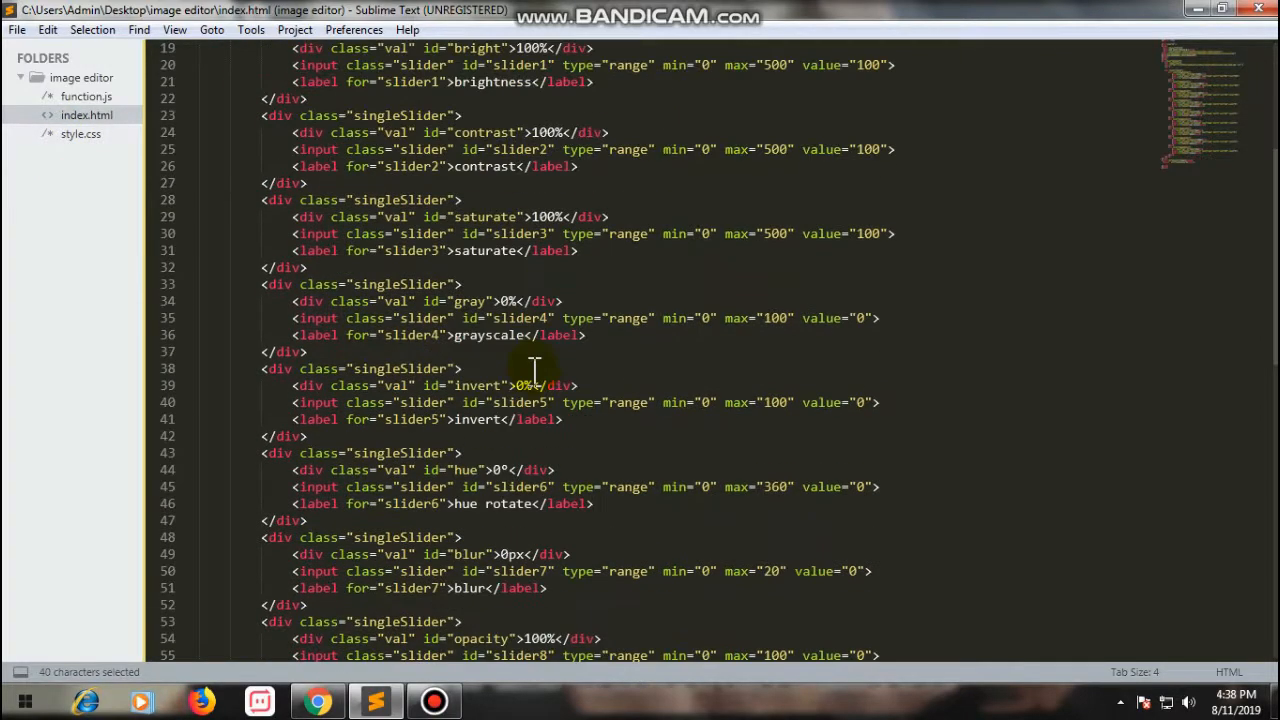
scroll("down", 3)
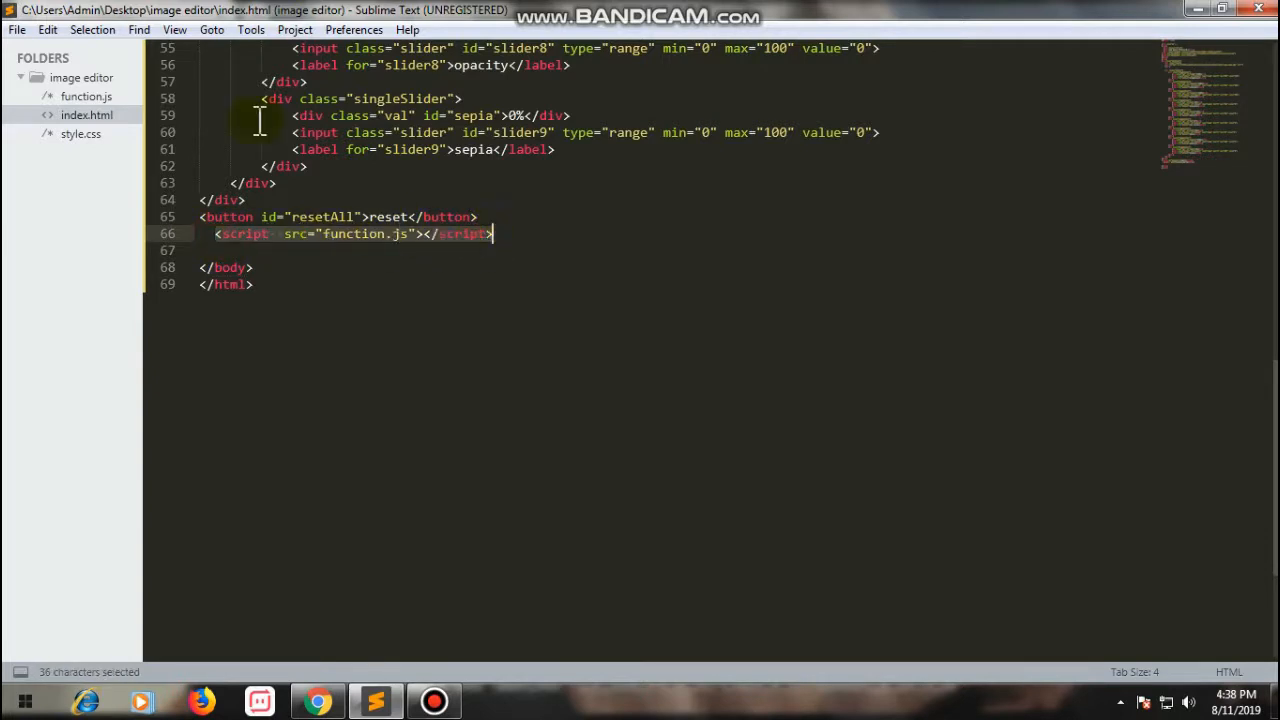
mouse_move(312, 217)
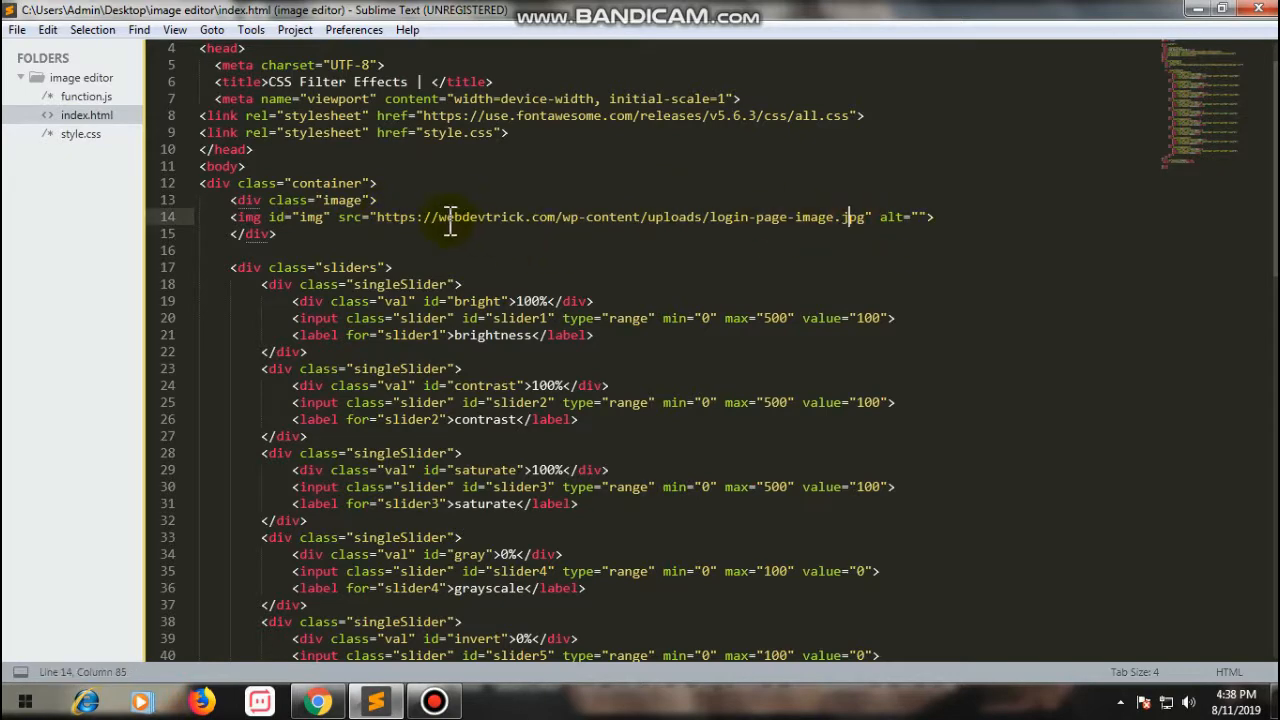
scroll("down", 3)
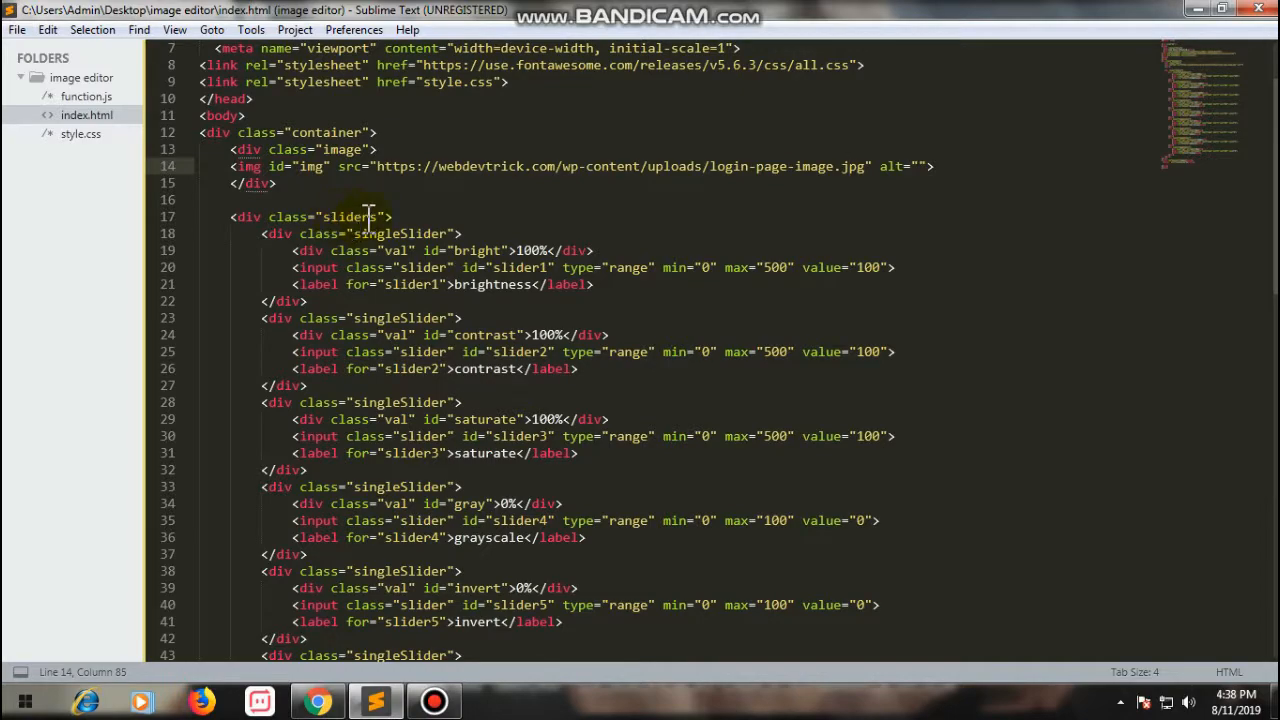
Step: Bring Chrome's filter editor page with the blurred DJ mixer photo back to the front
left_click(318, 701)
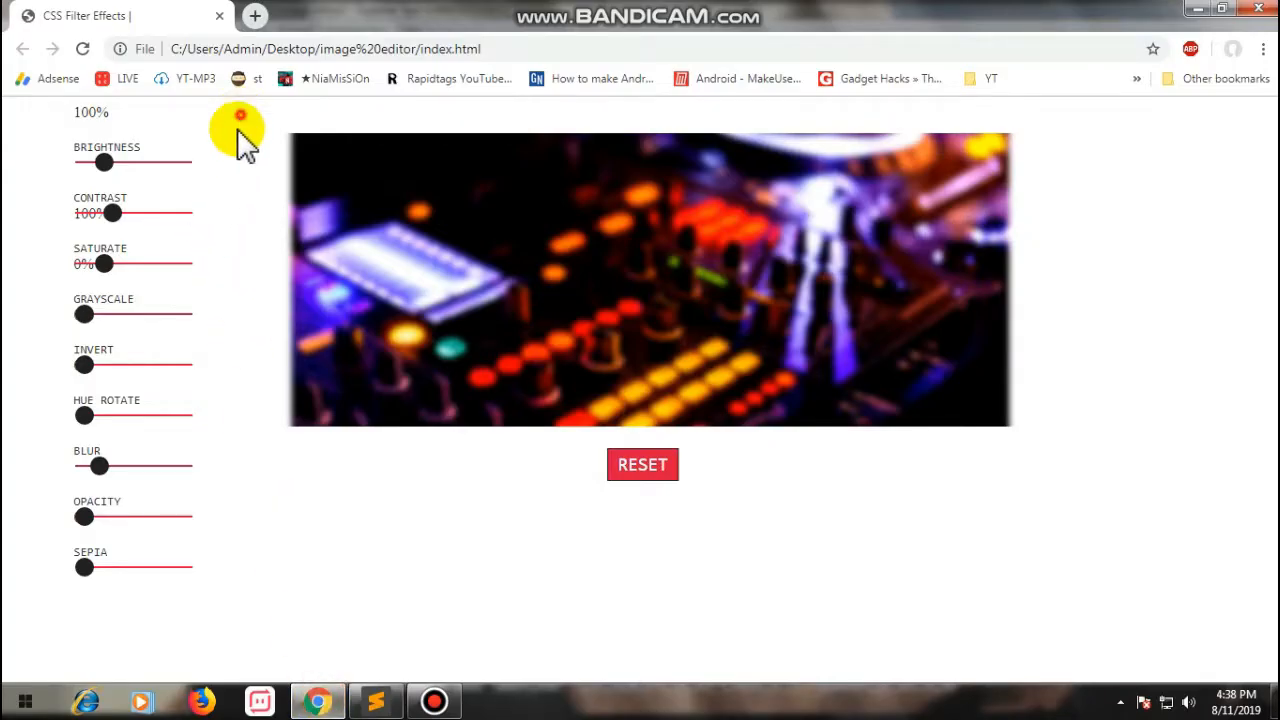
mouse_move(405, 210)
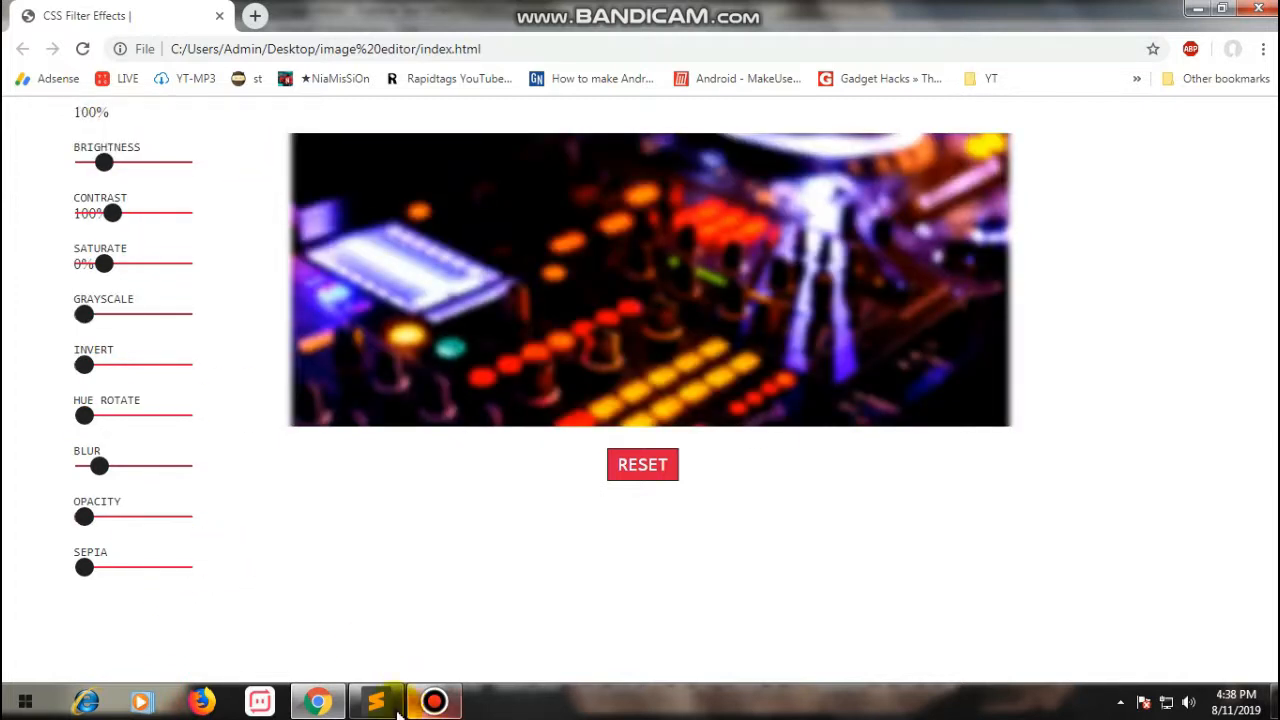
Step: Review index.html's singleSlider markup from the brightness slider through the sepia slider
left_click(375, 700)
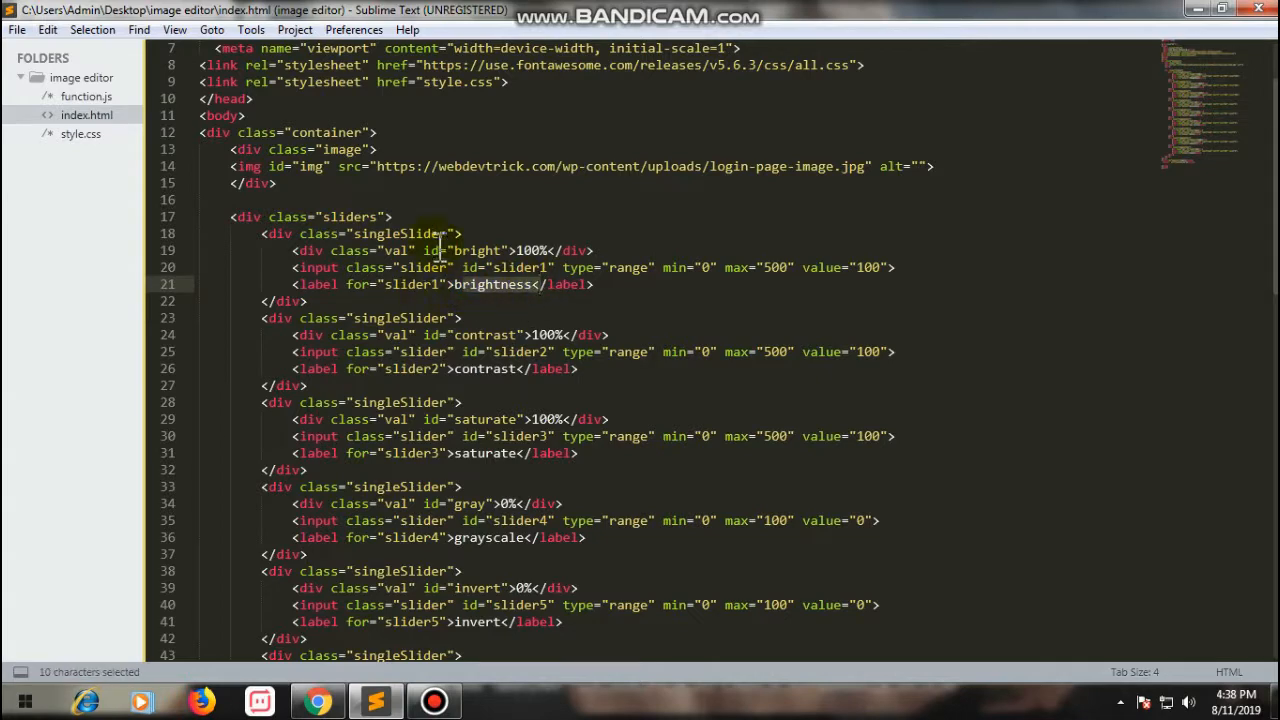
scroll("down", 3)
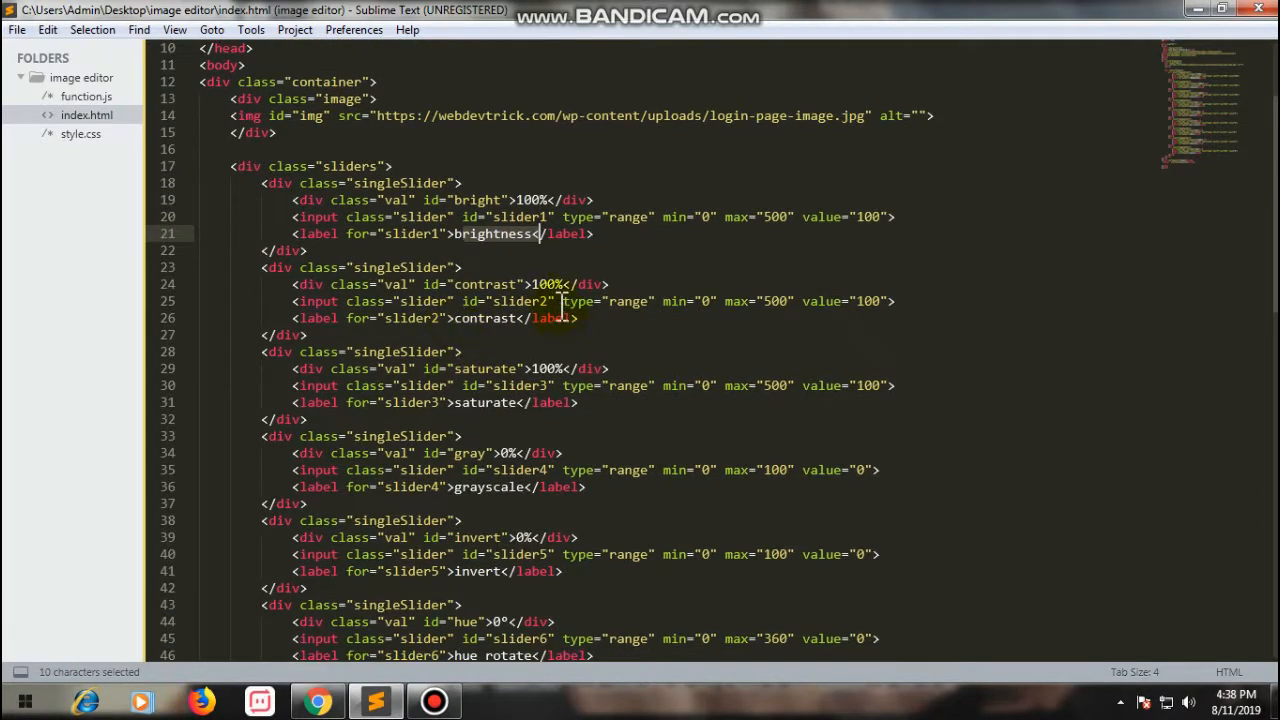
scroll("down", 3)
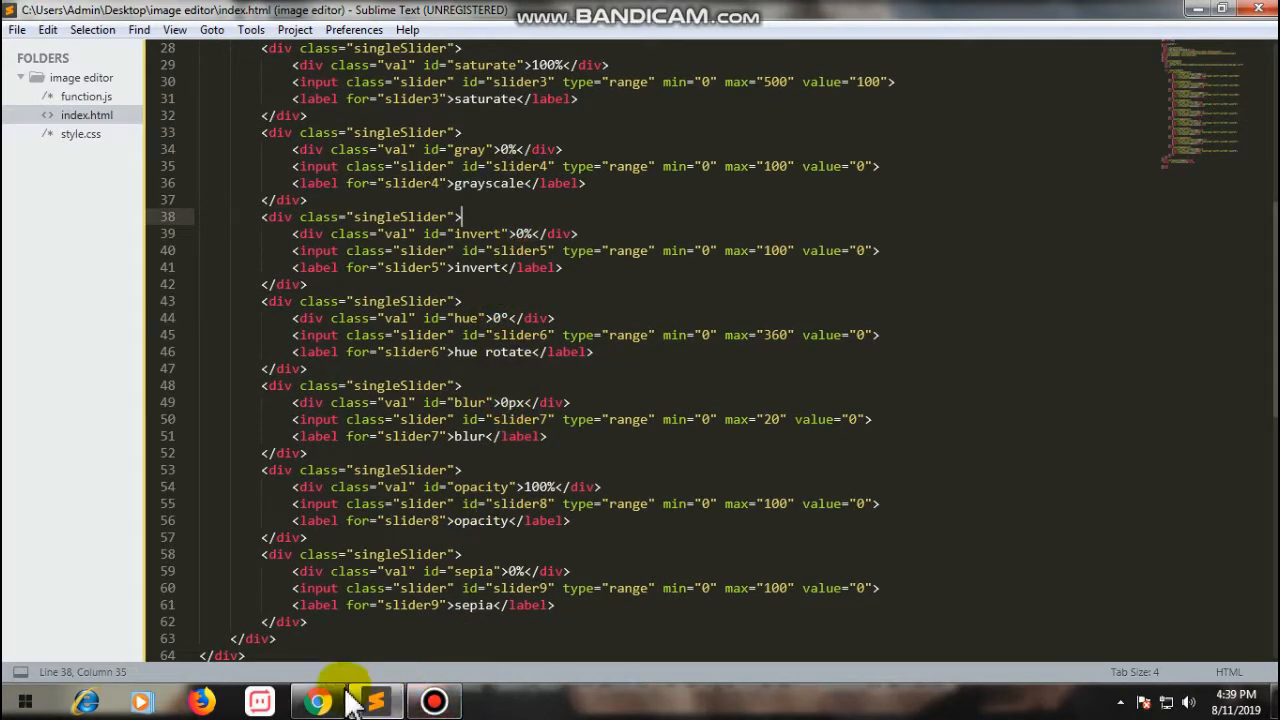
Step: Set the blur slider back to zero in Chrome so the DJ mixer photo is sharp
left_click(316, 701)
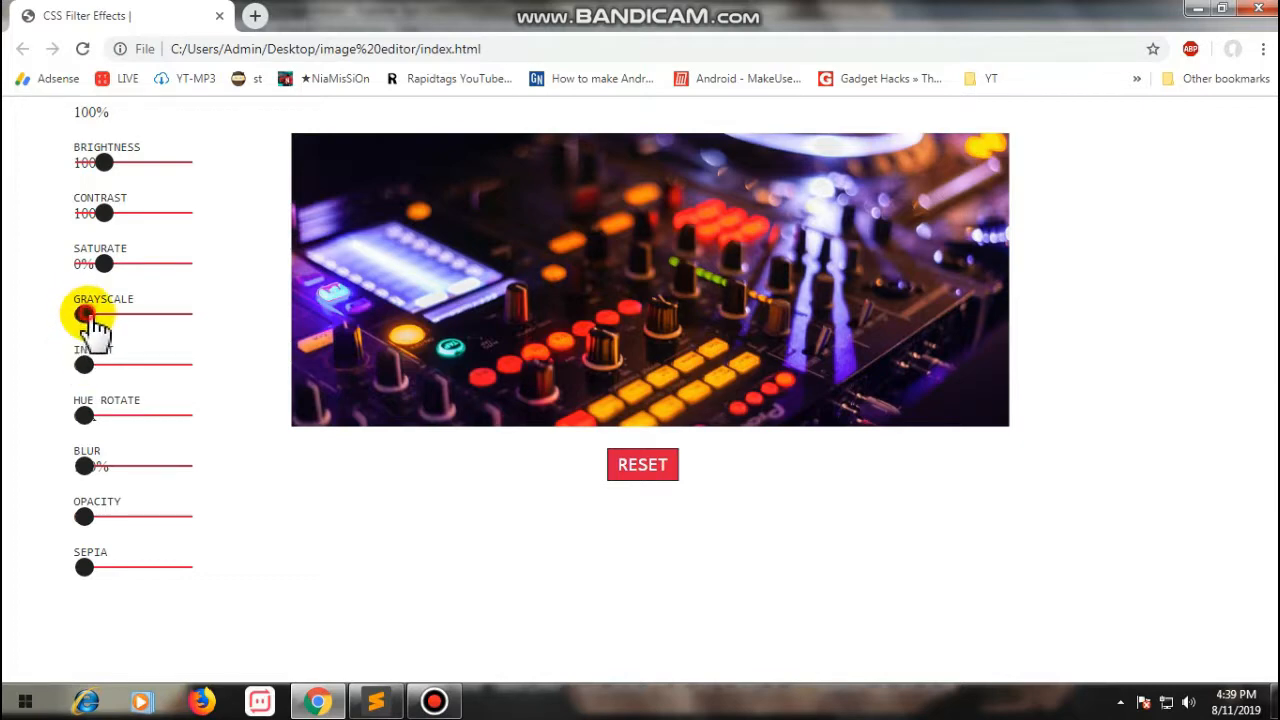
mouse_move(78, 270)
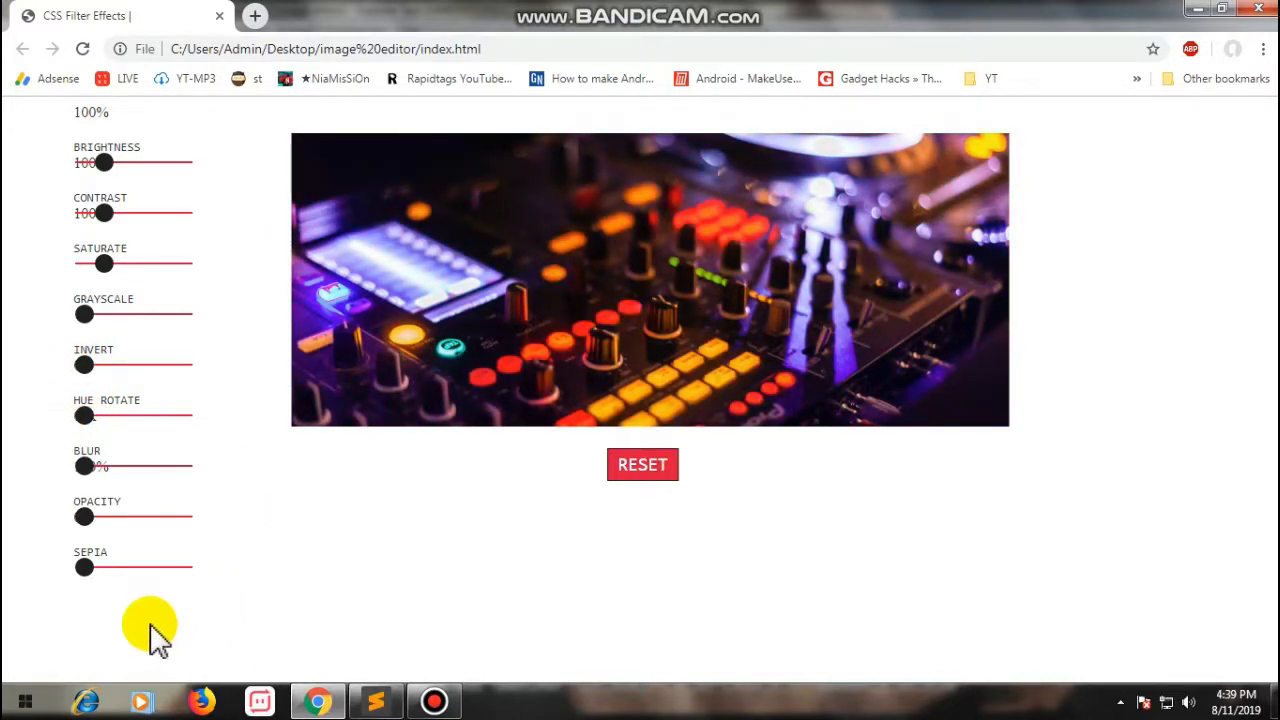
left_click_drag(84, 517, 163, 517)
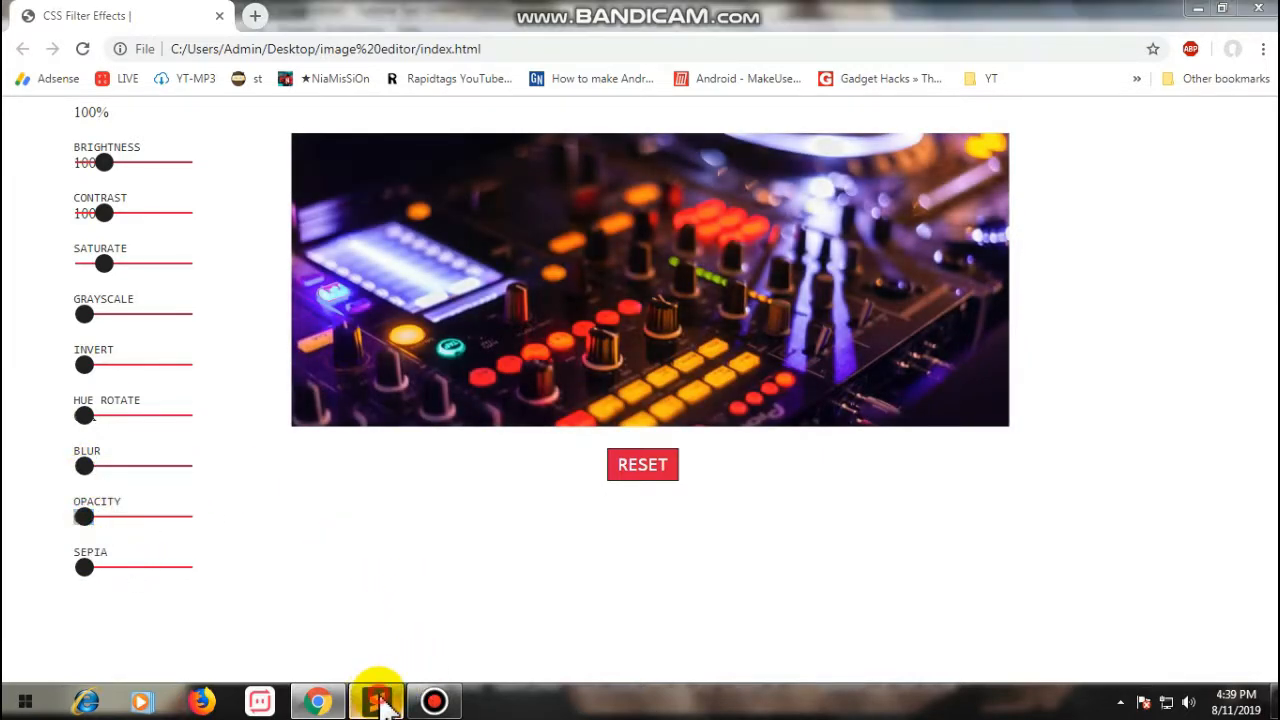
Step: Scroll further through index.html, then view style.css at its image, img and slider rules
left_click(375, 700)
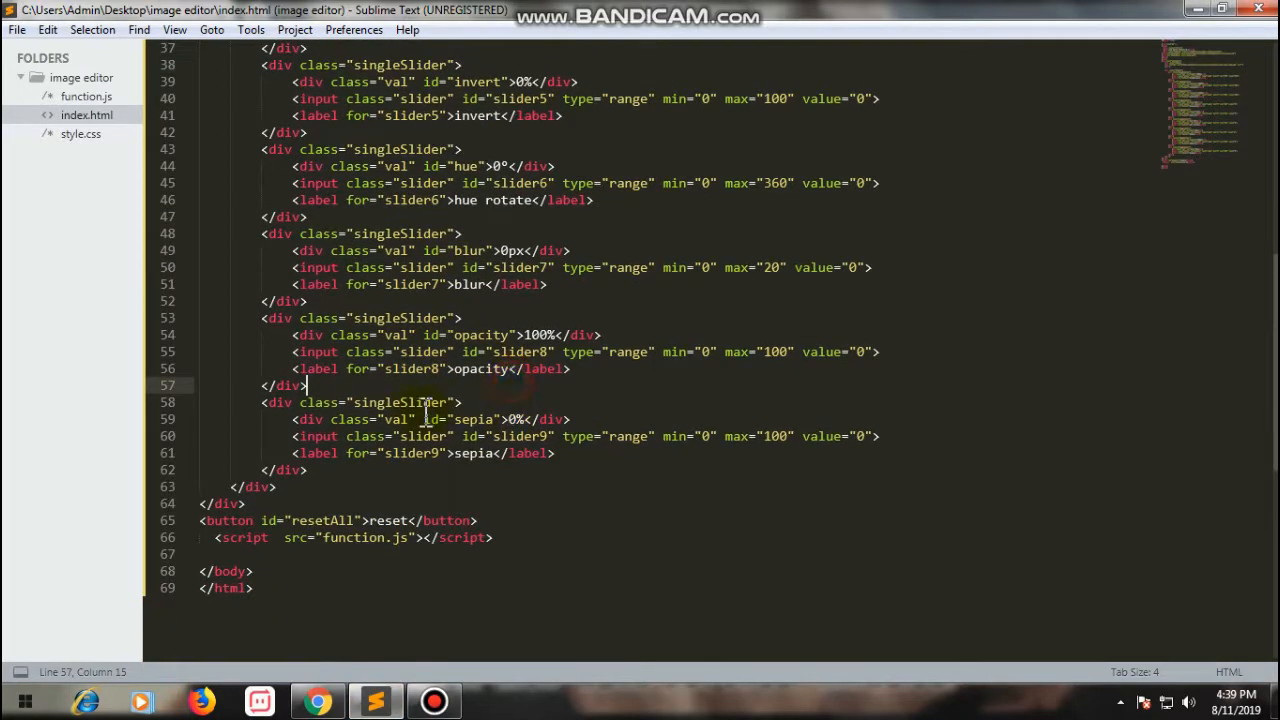
scroll("down", 3)
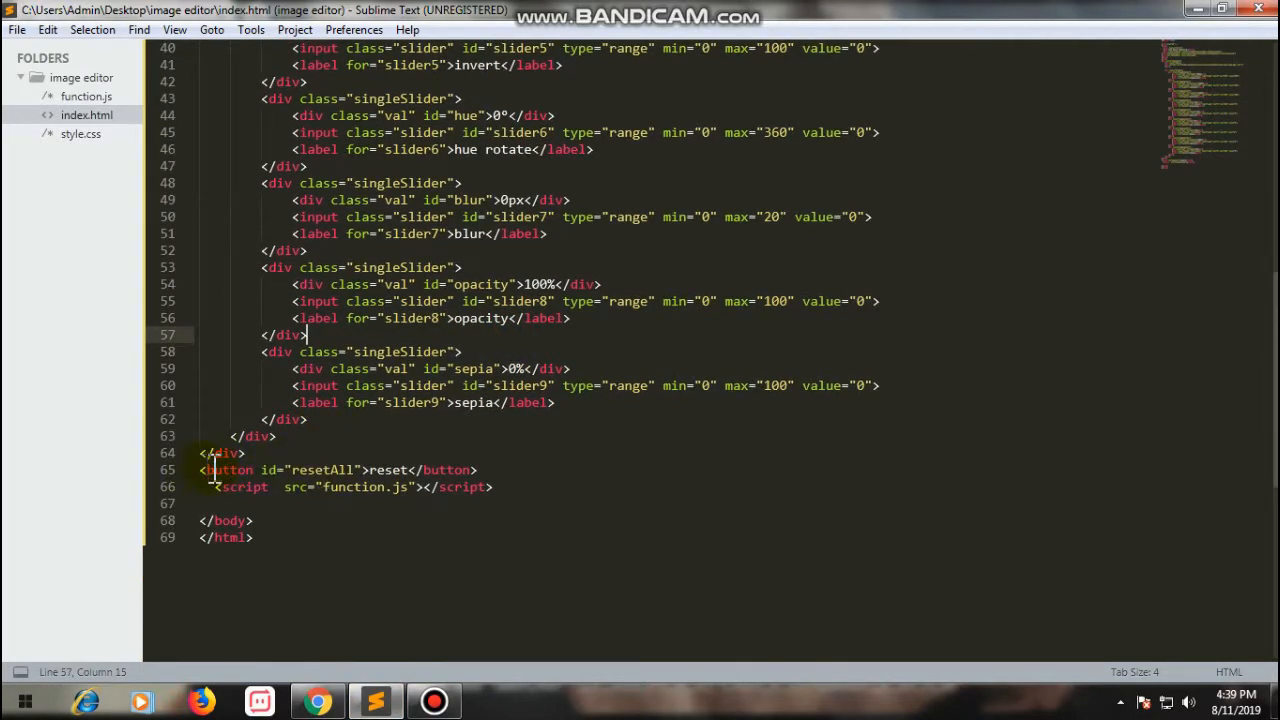
left_click(317, 700)
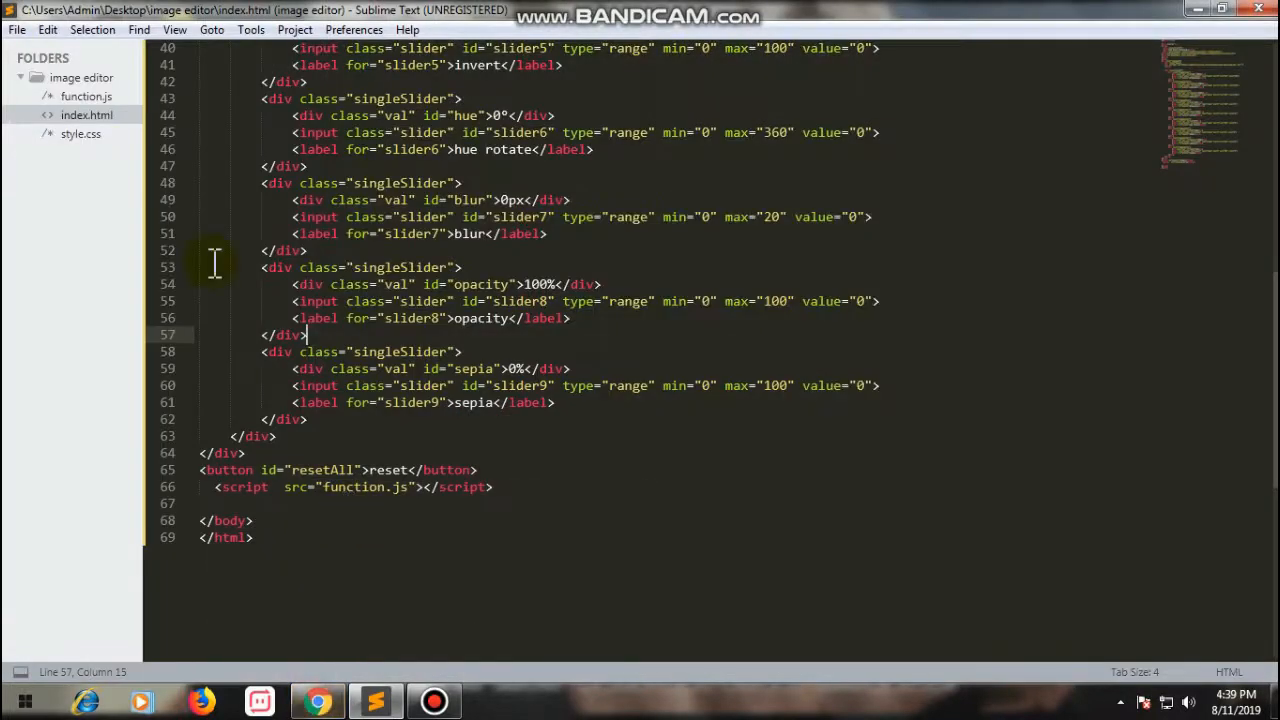
left_click(80, 133)
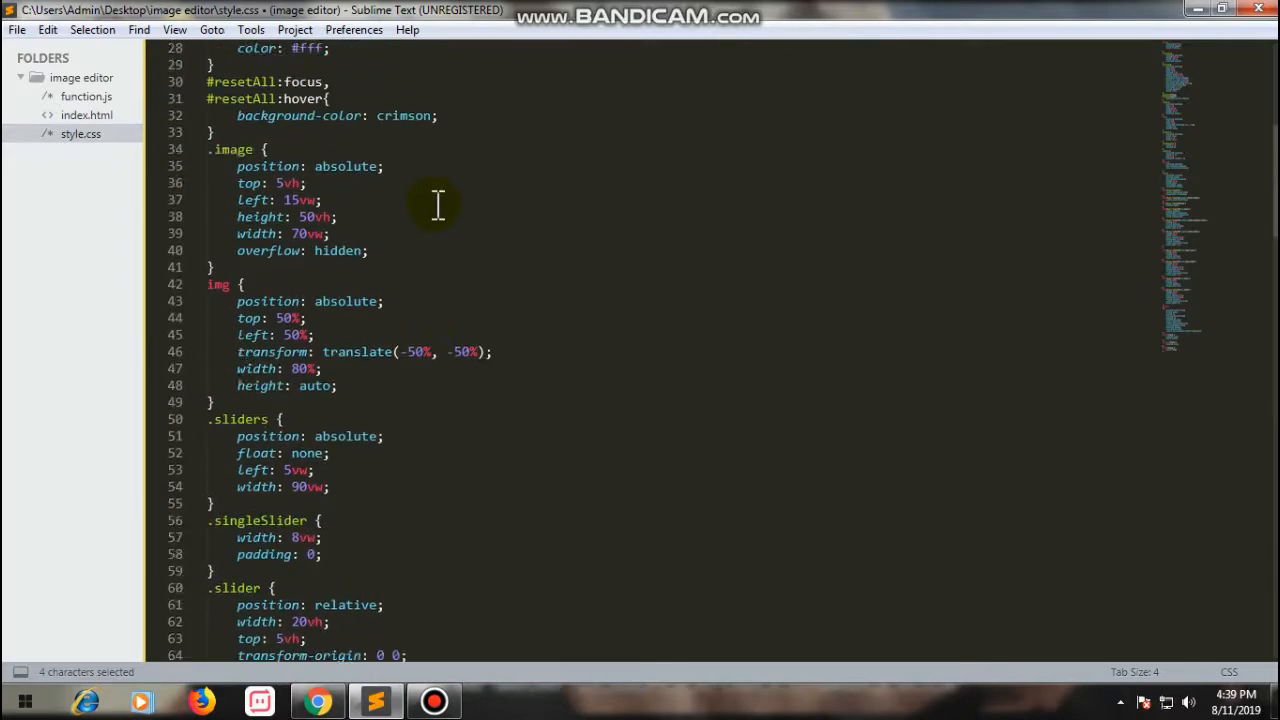
scroll("up", 3)
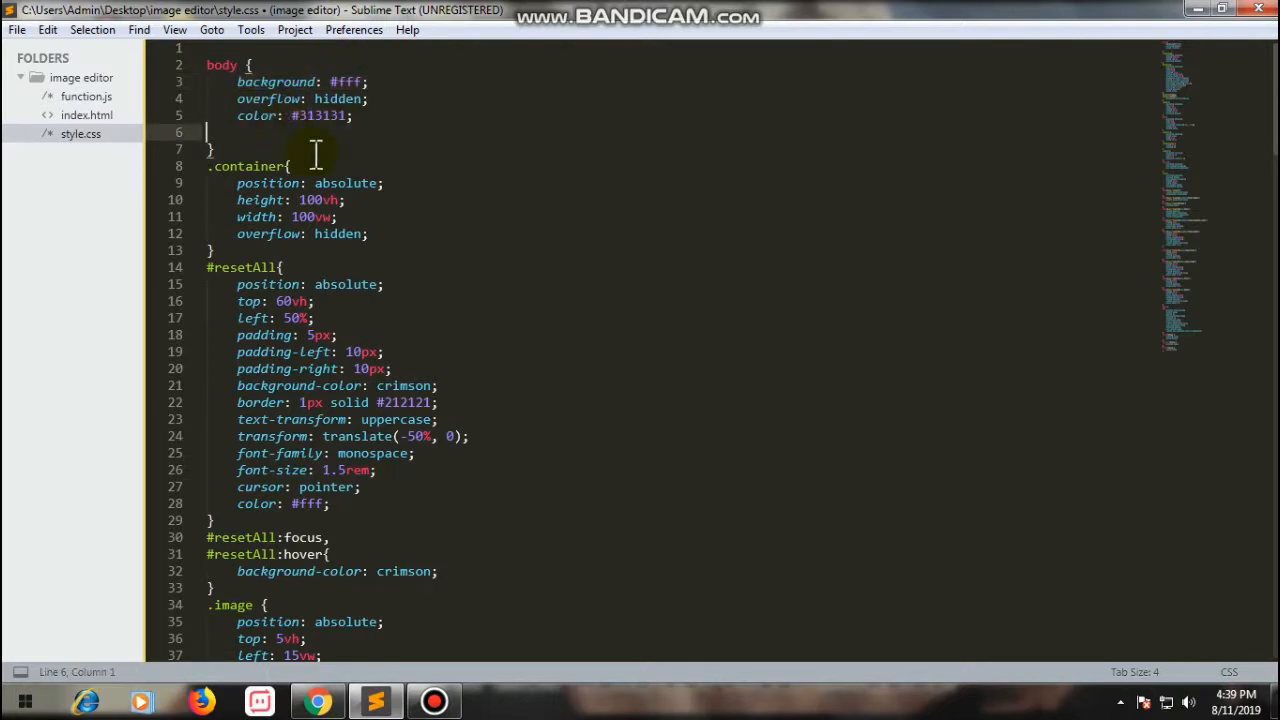
mouse_move(270, 190)
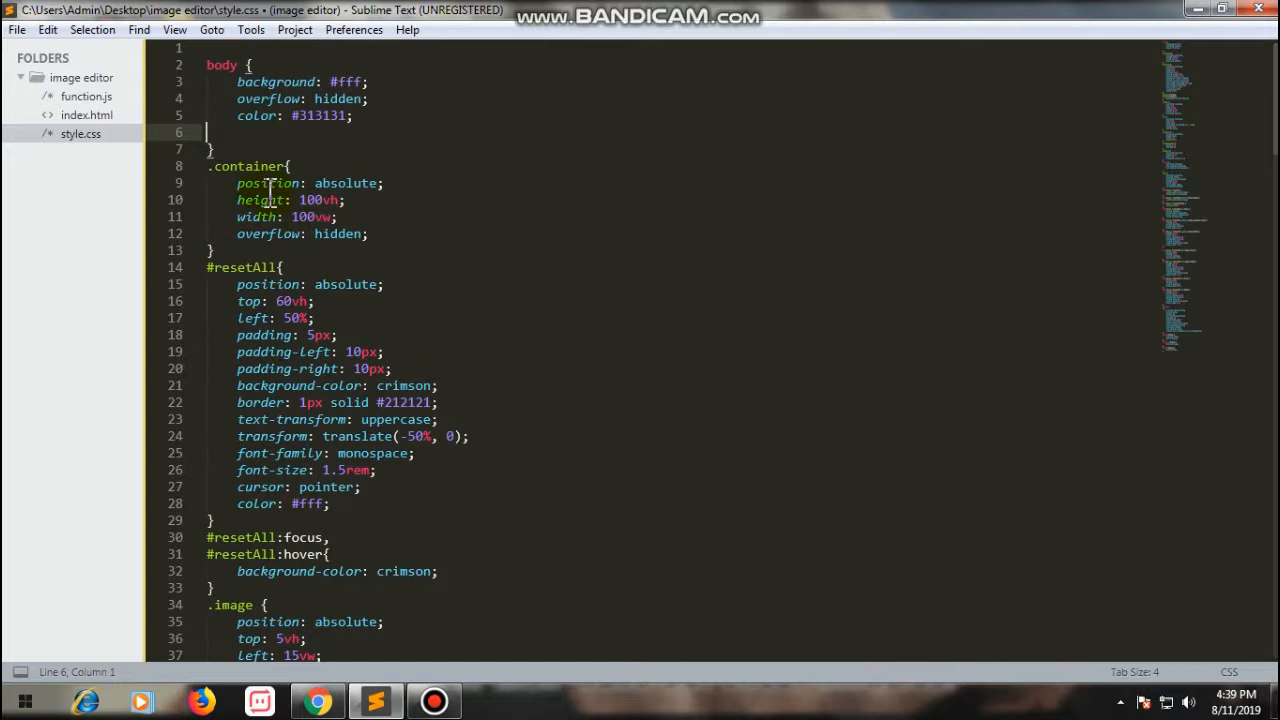
mouse_move(310, 199)
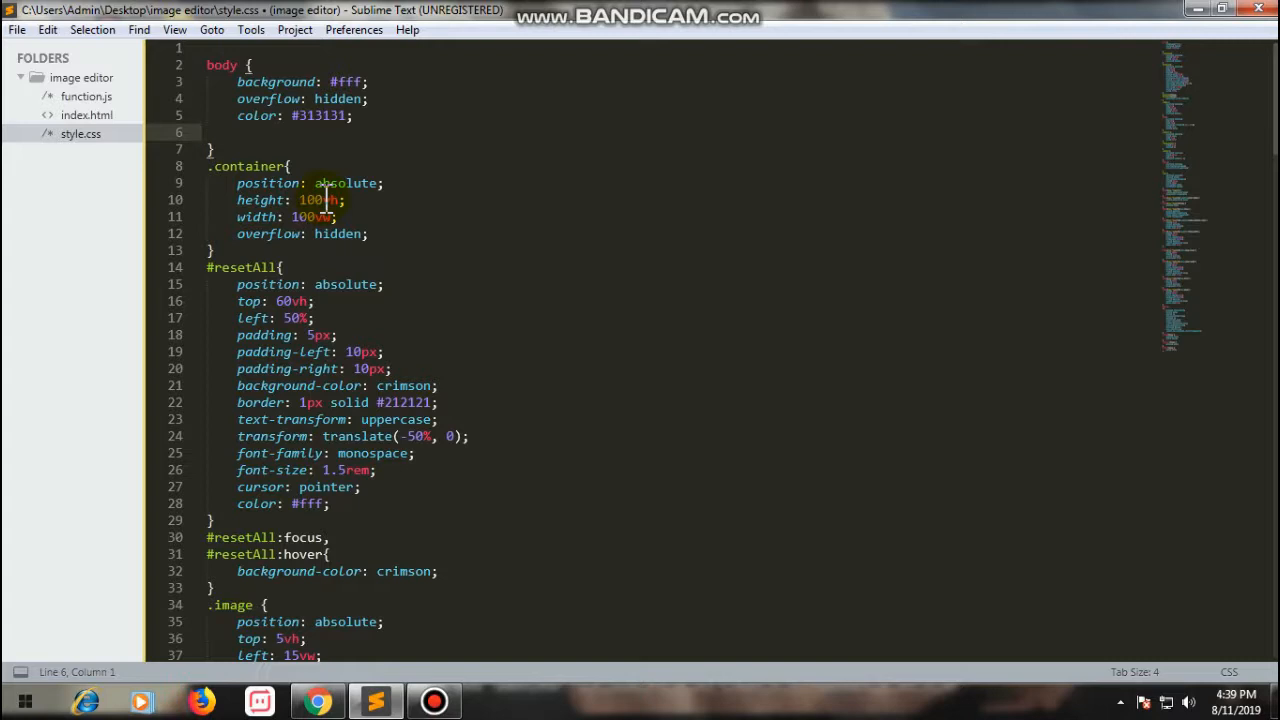
mouse_move(386, 160)
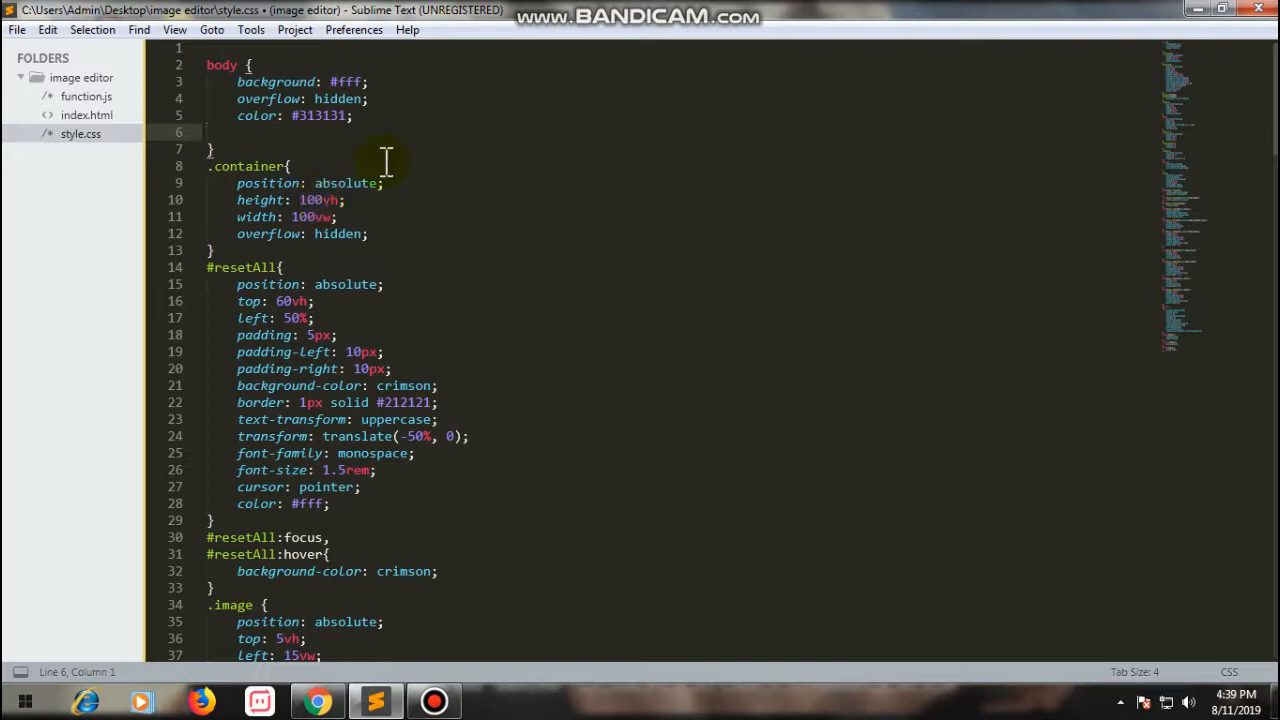
scroll("down", 3)
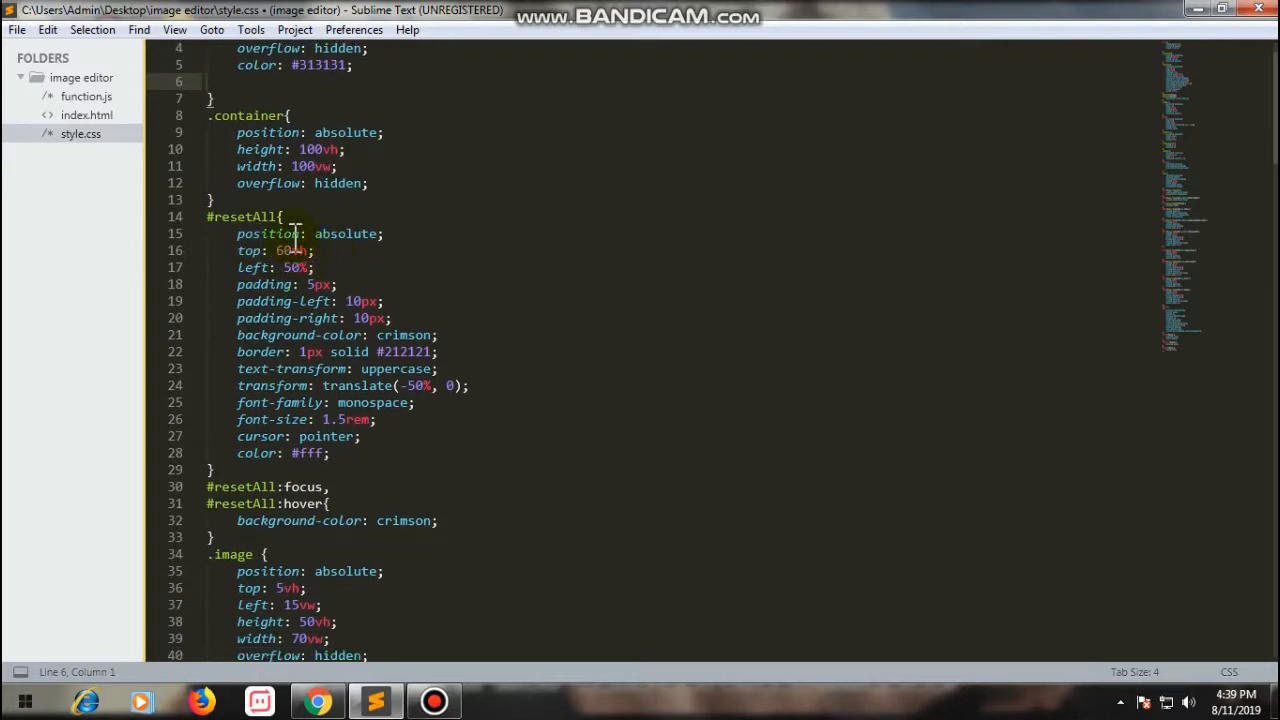
scroll("down", 3)
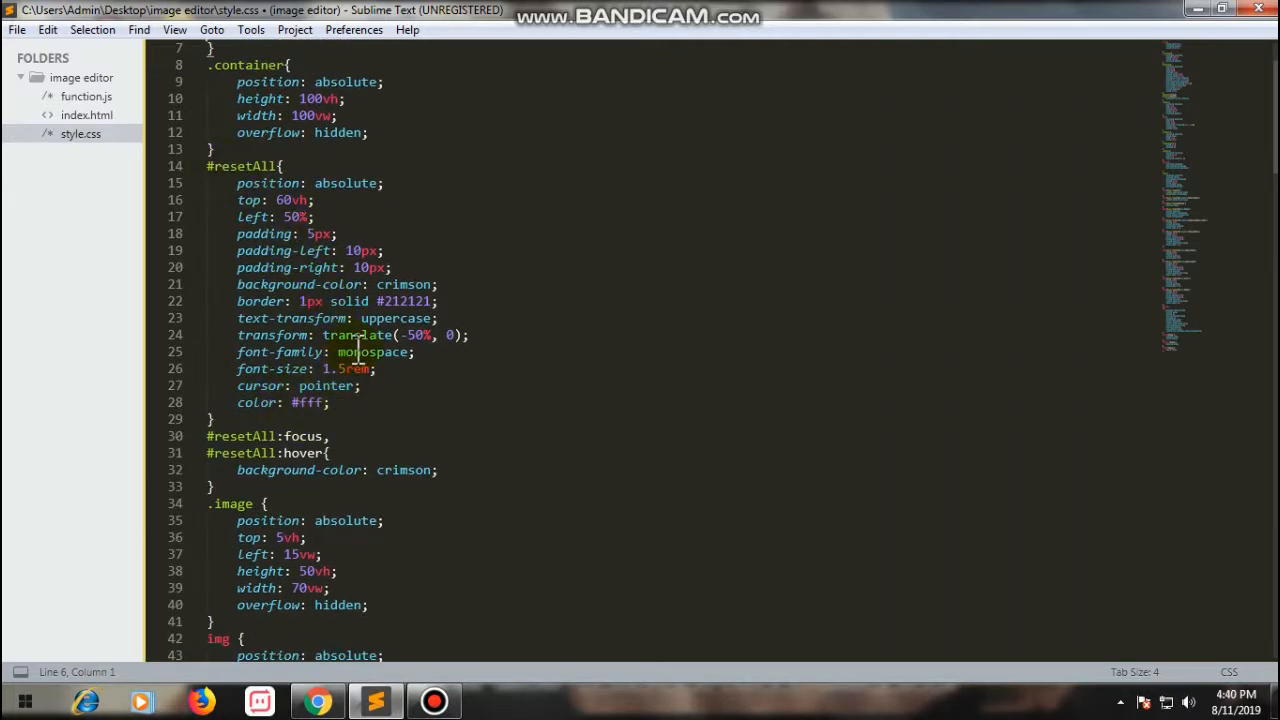
left_click(255, 284)
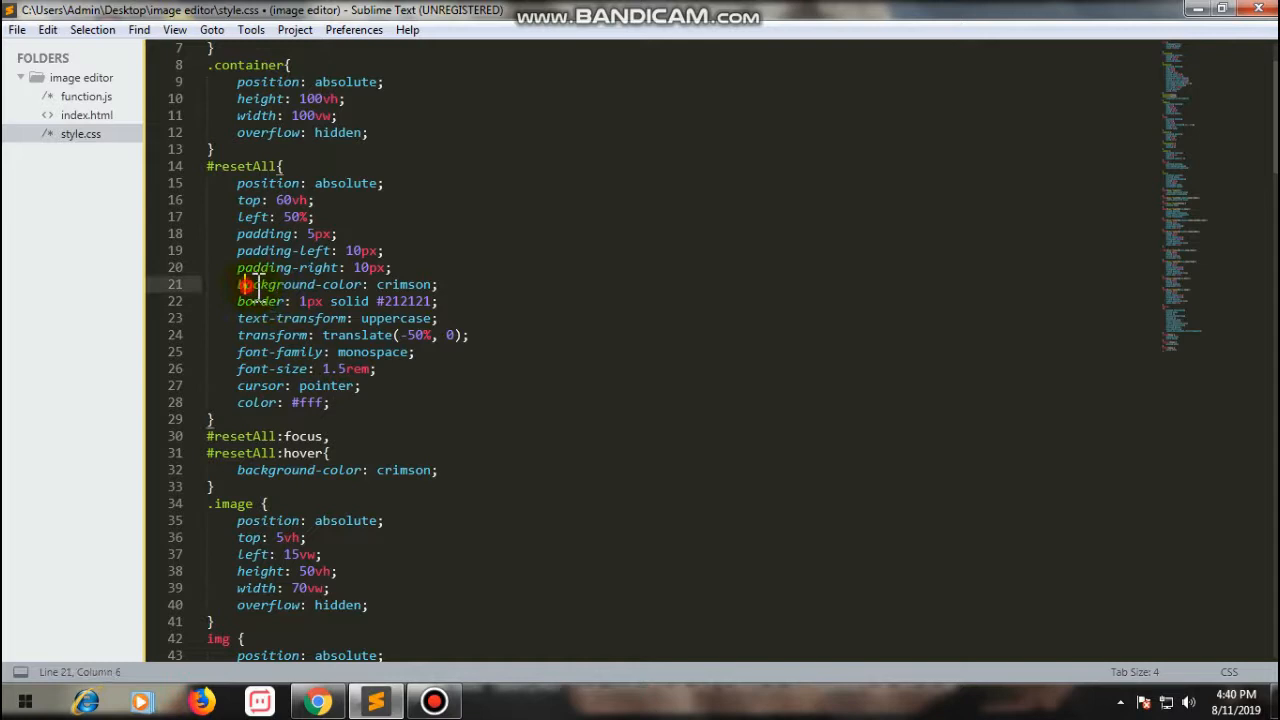
left_click_drag(237, 284, 436, 284)
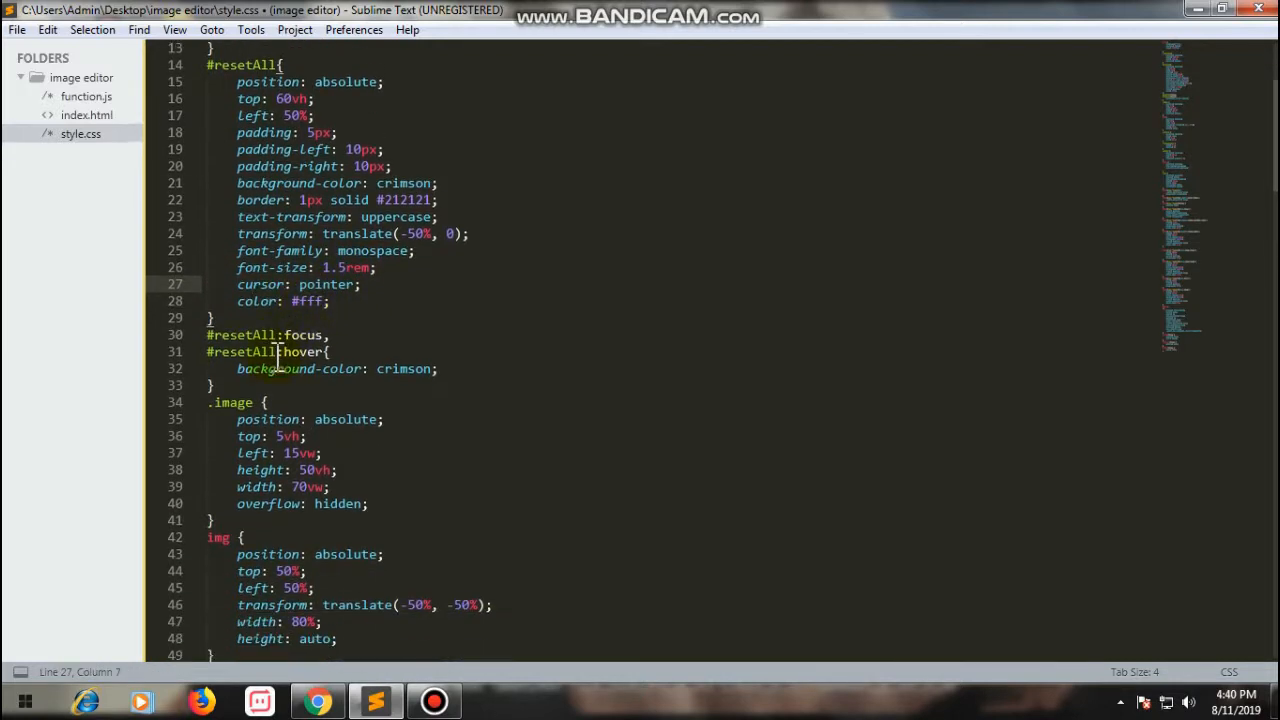
mouse_move(302, 335)
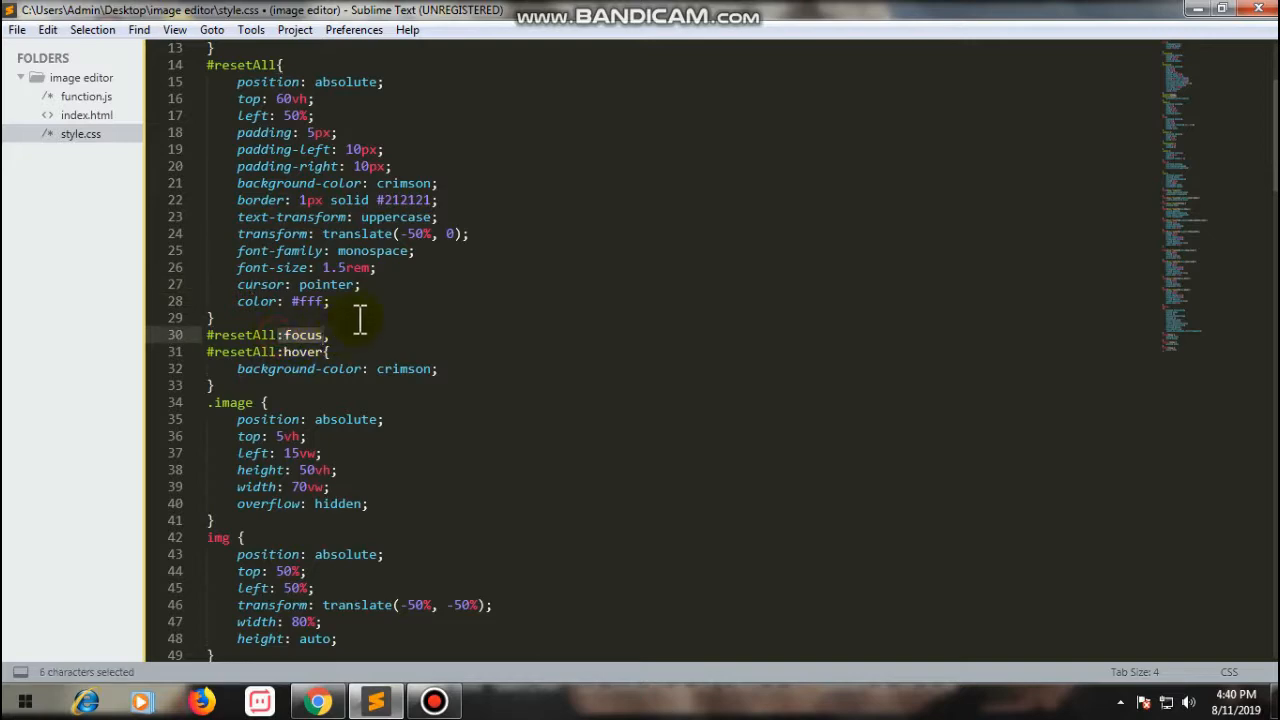
left_click(317, 700)
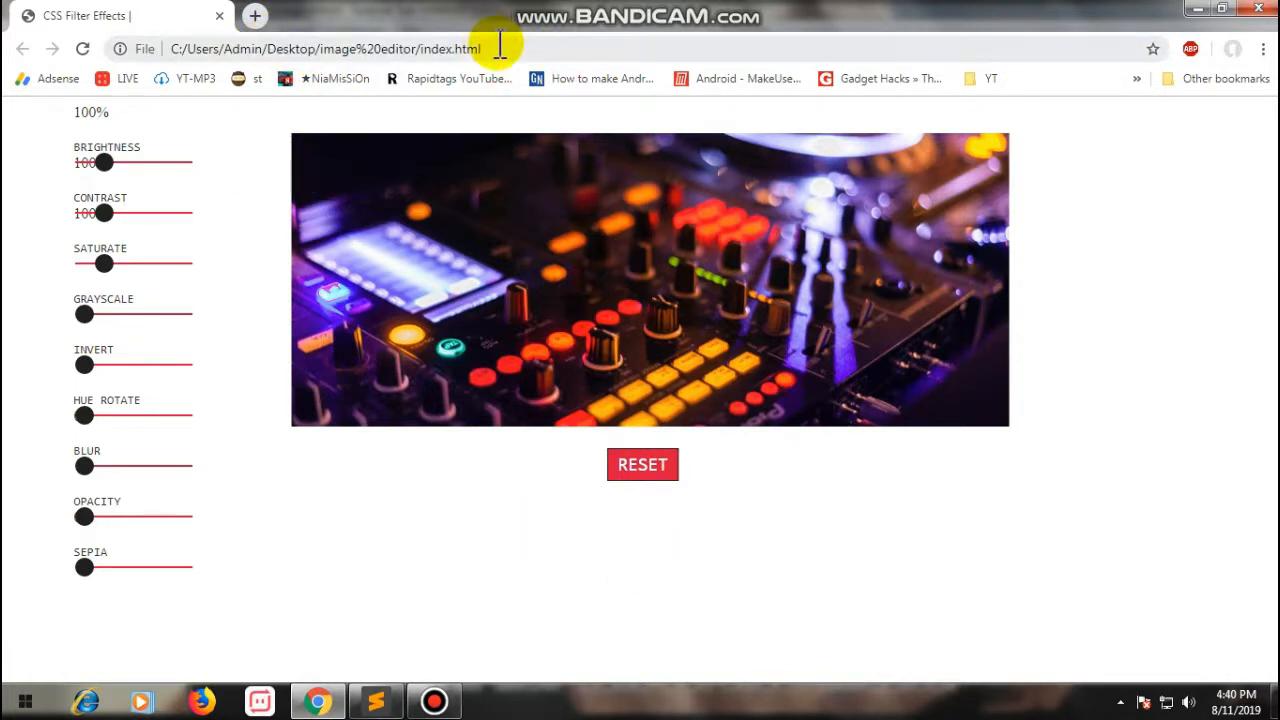
mouse_move(1155, 50)
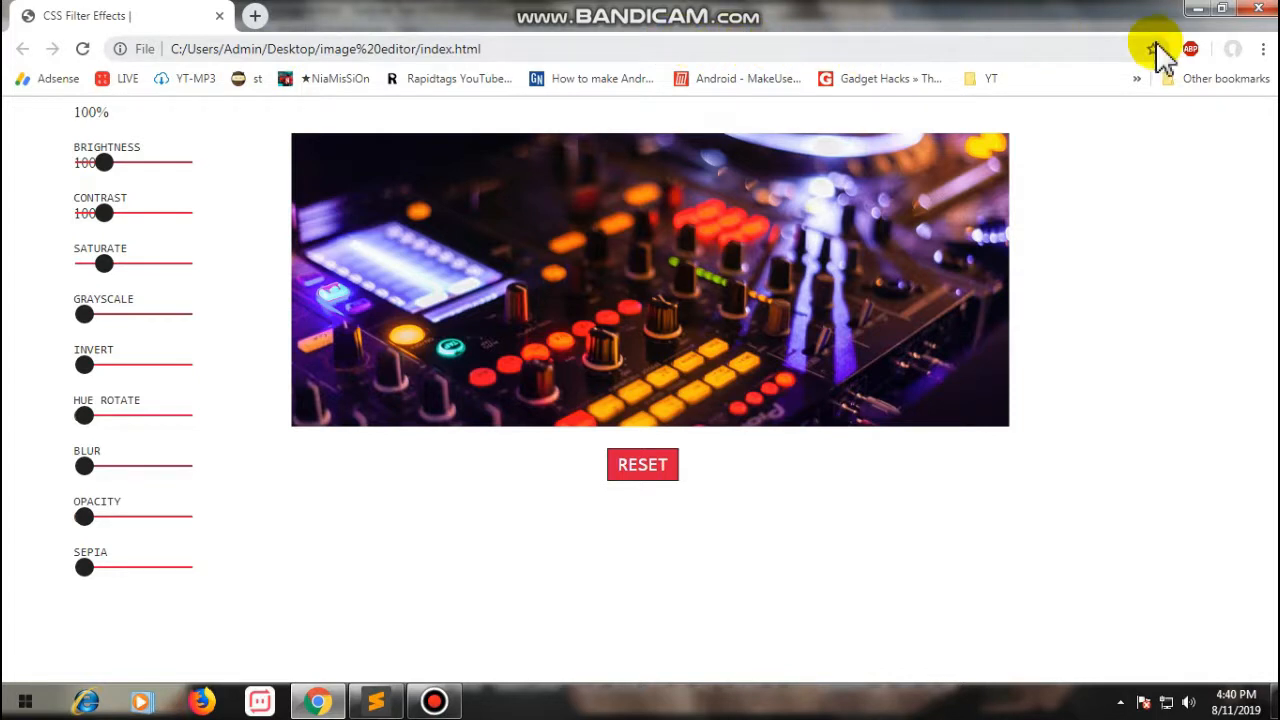
mouse_move(643, 51)
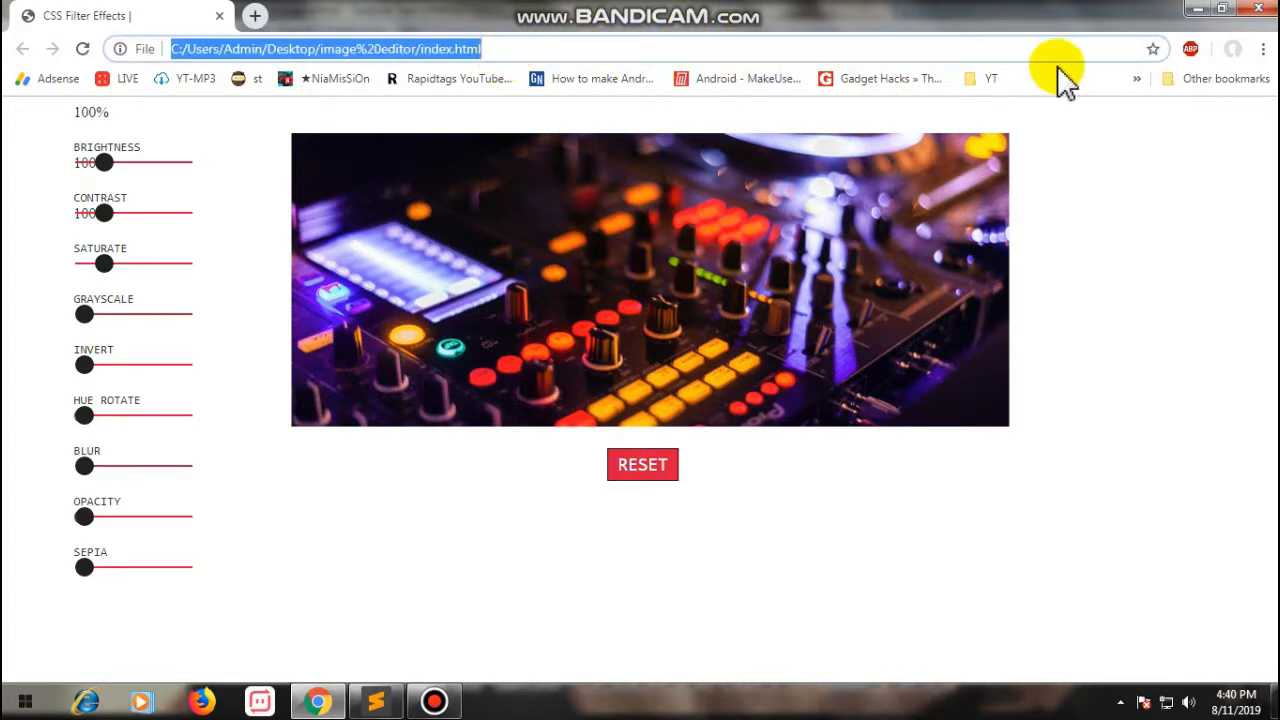
mouse_move(792, 115)
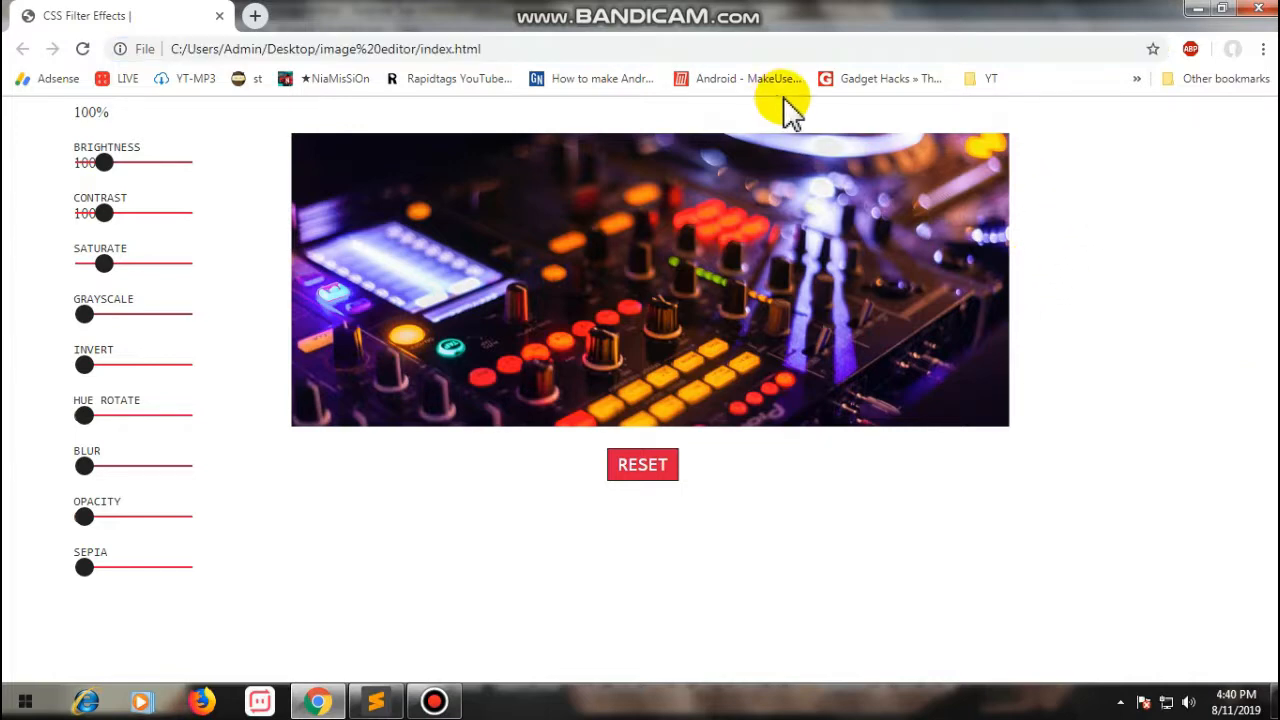
Step: Return to style.css showing the reset button, image container and img rules
left_click(372, 700)
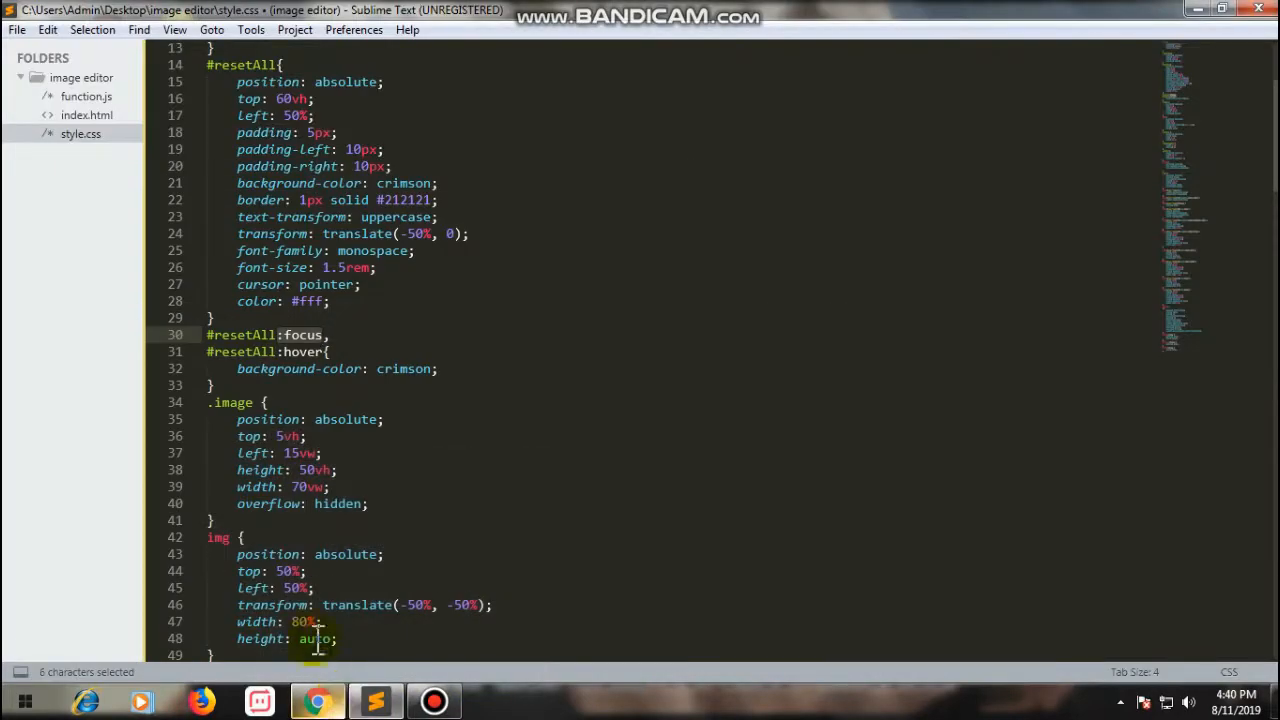
scroll("down", 3)
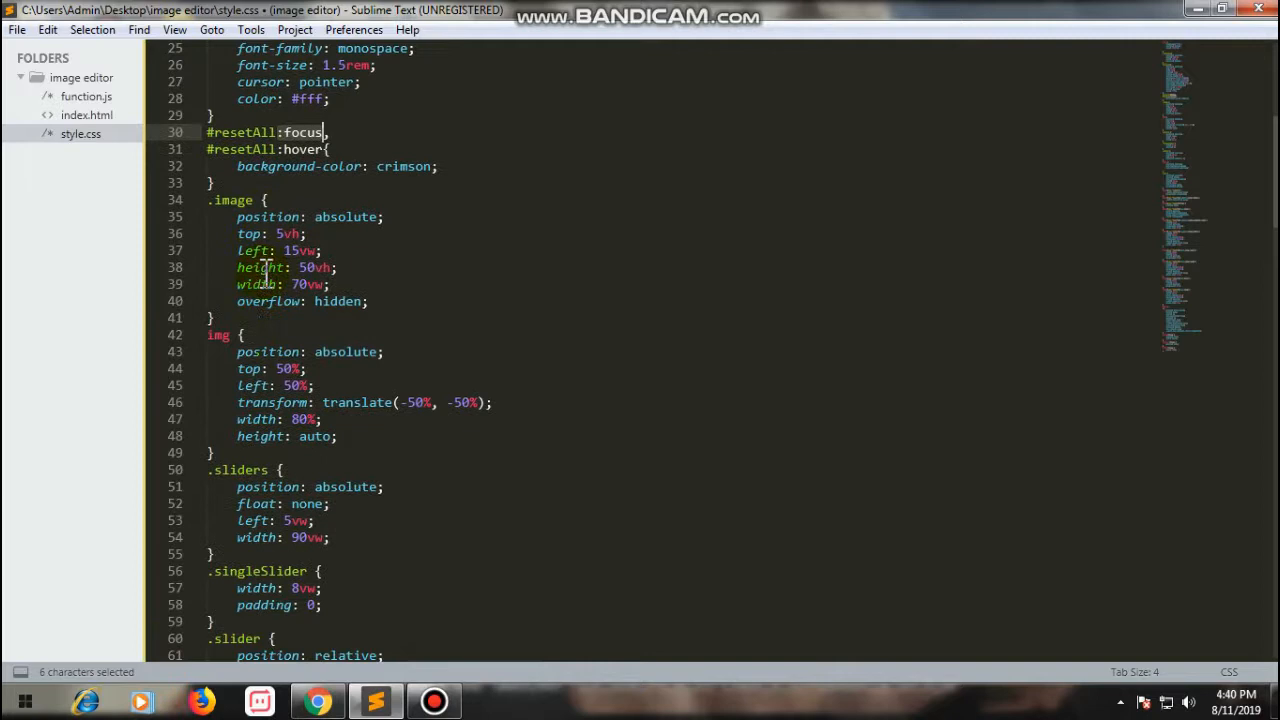
scroll("down", 3)
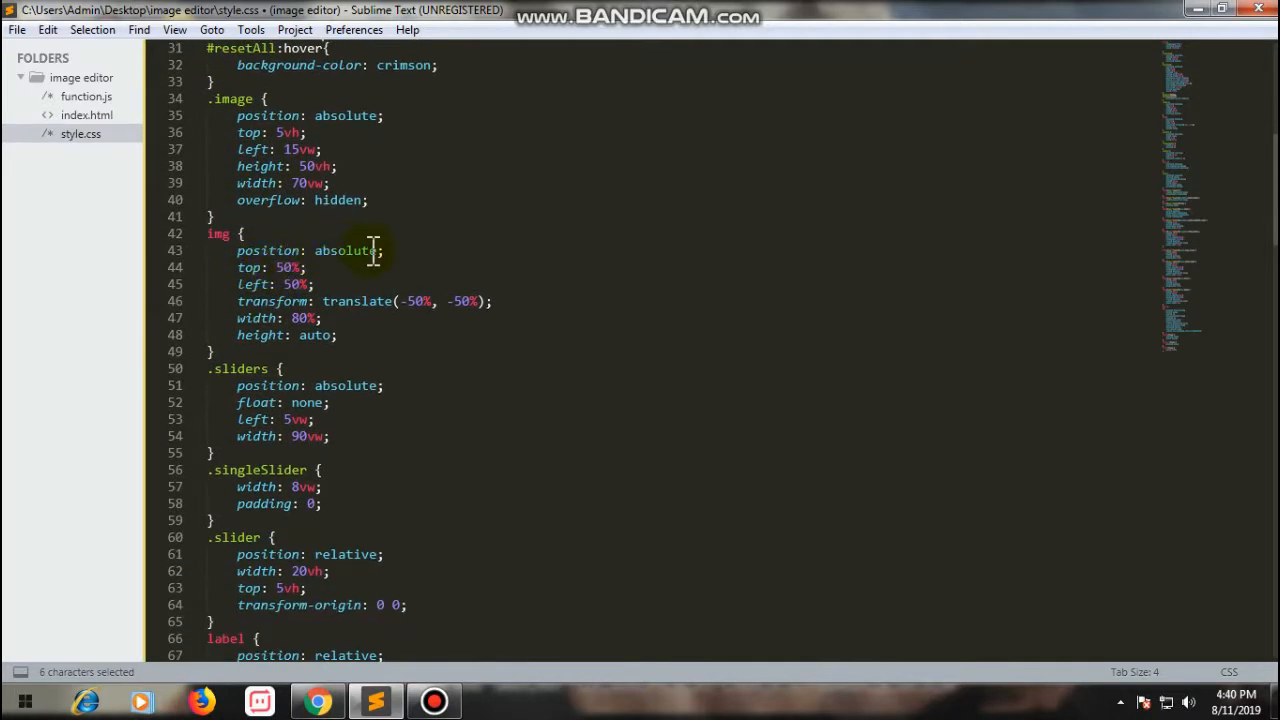
scroll("down", 3)
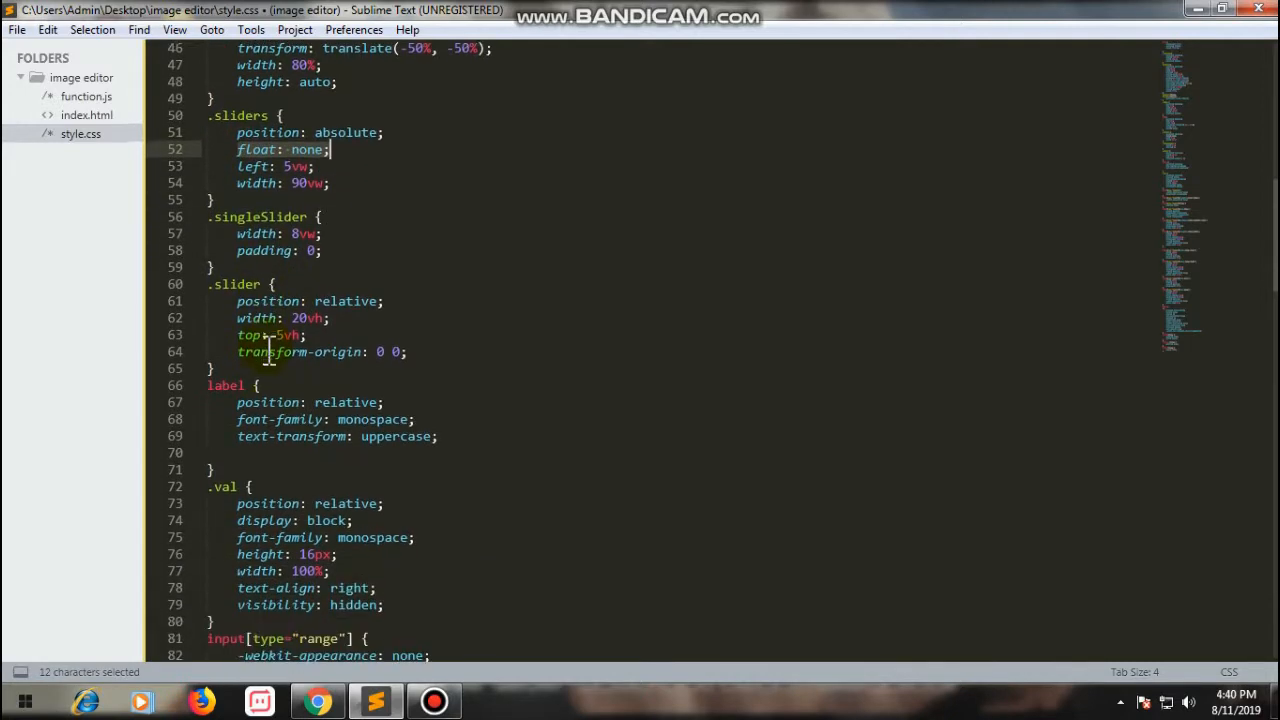
scroll("down", 3)
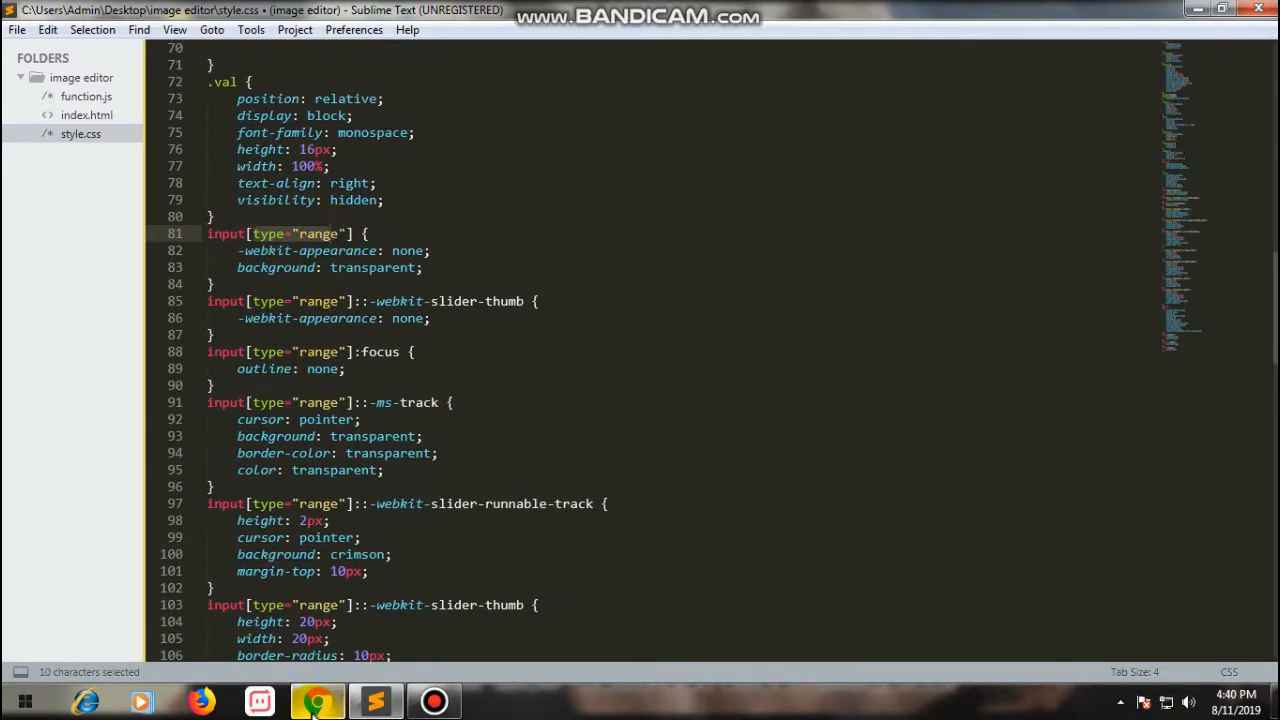
left_click(318, 701)
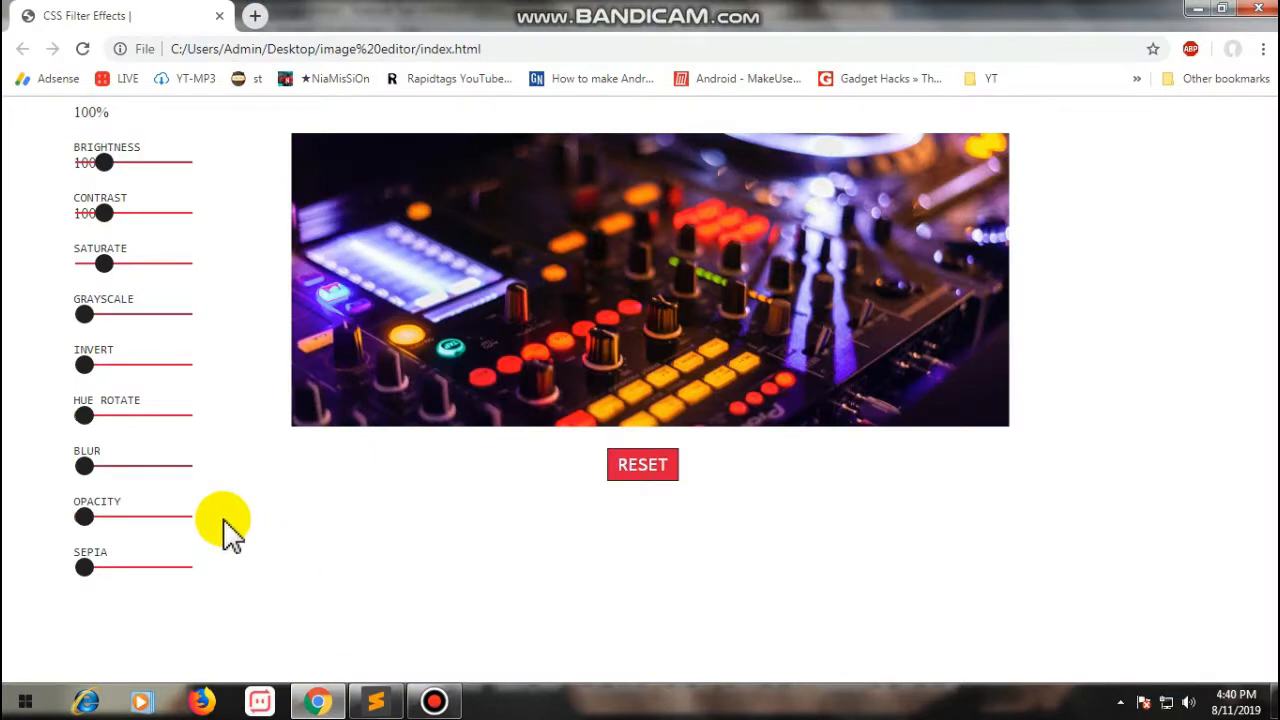
mouse_move(155, 515)
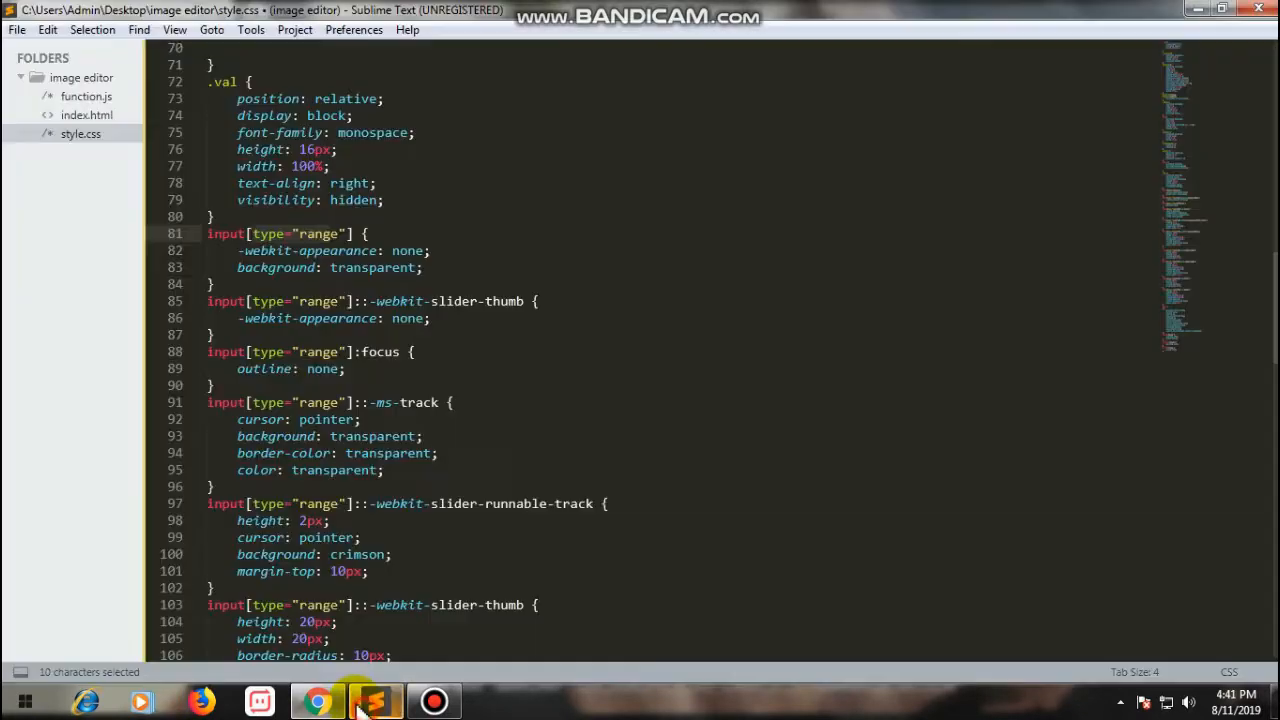
scroll("down", 3)
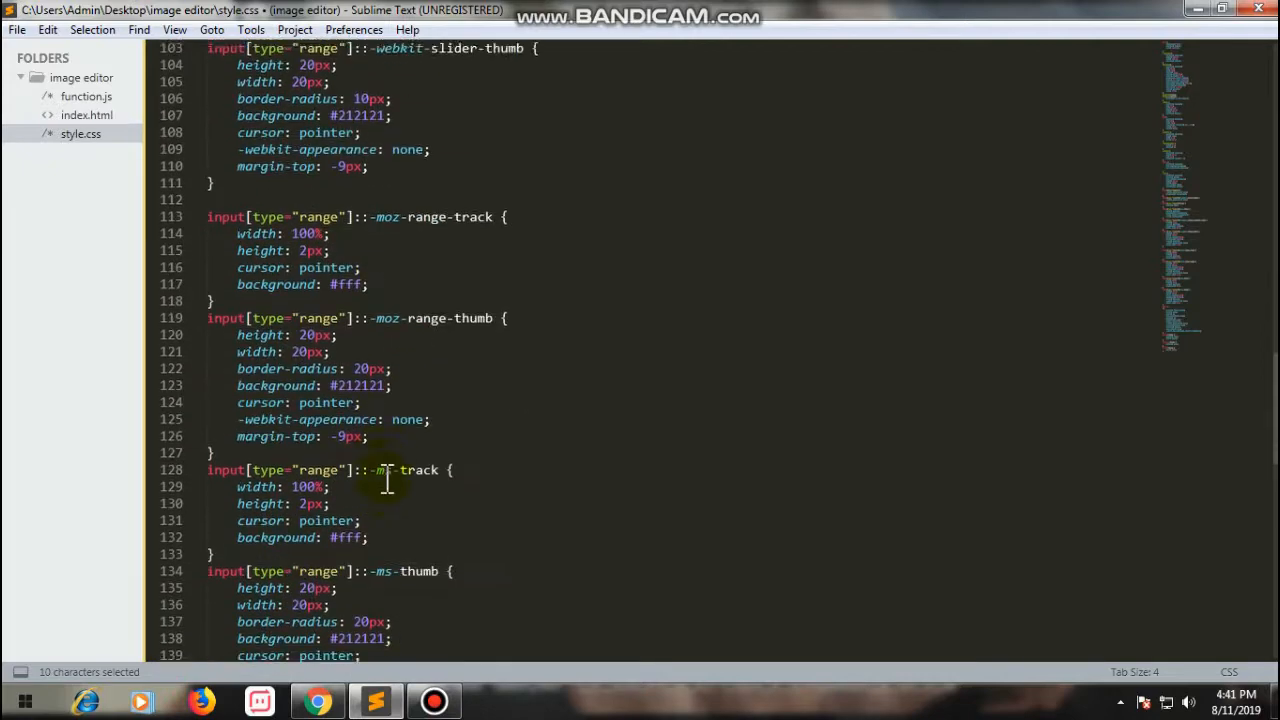
scroll("down", 3)
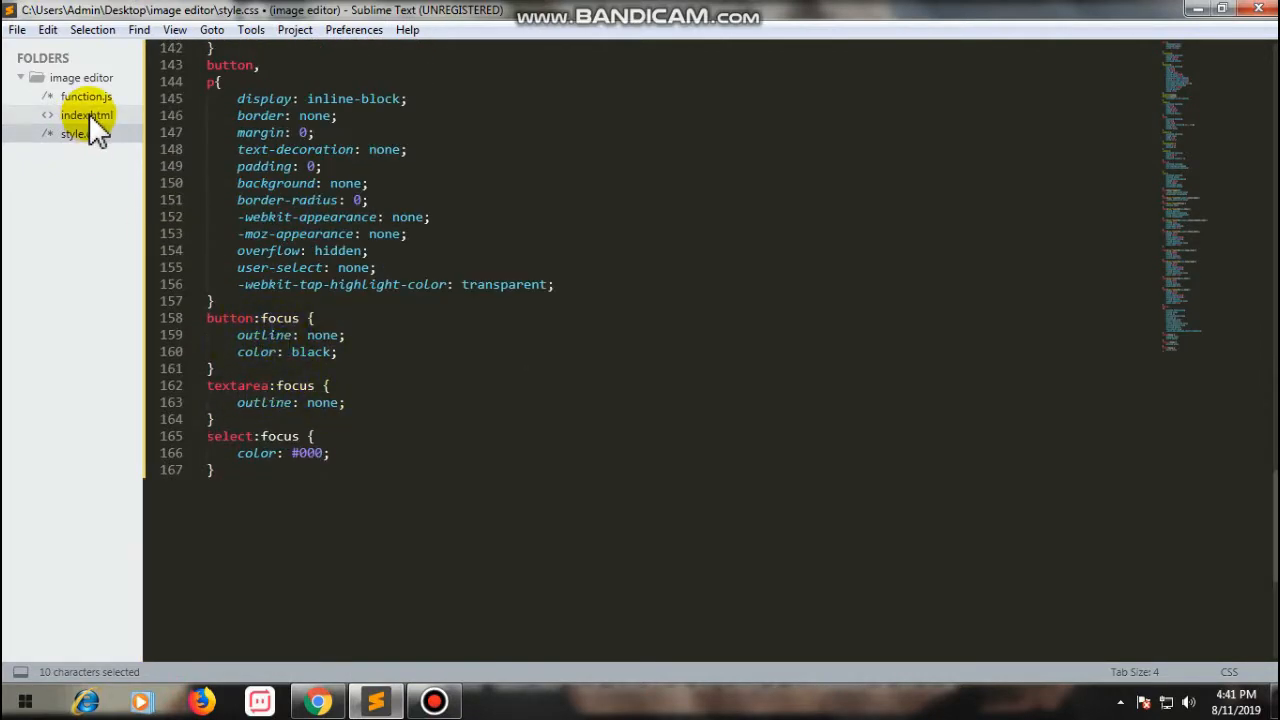
Step: Read through function.js from updateFilters and resetAll into the brightness and contrast listeners
left_click(85, 98)
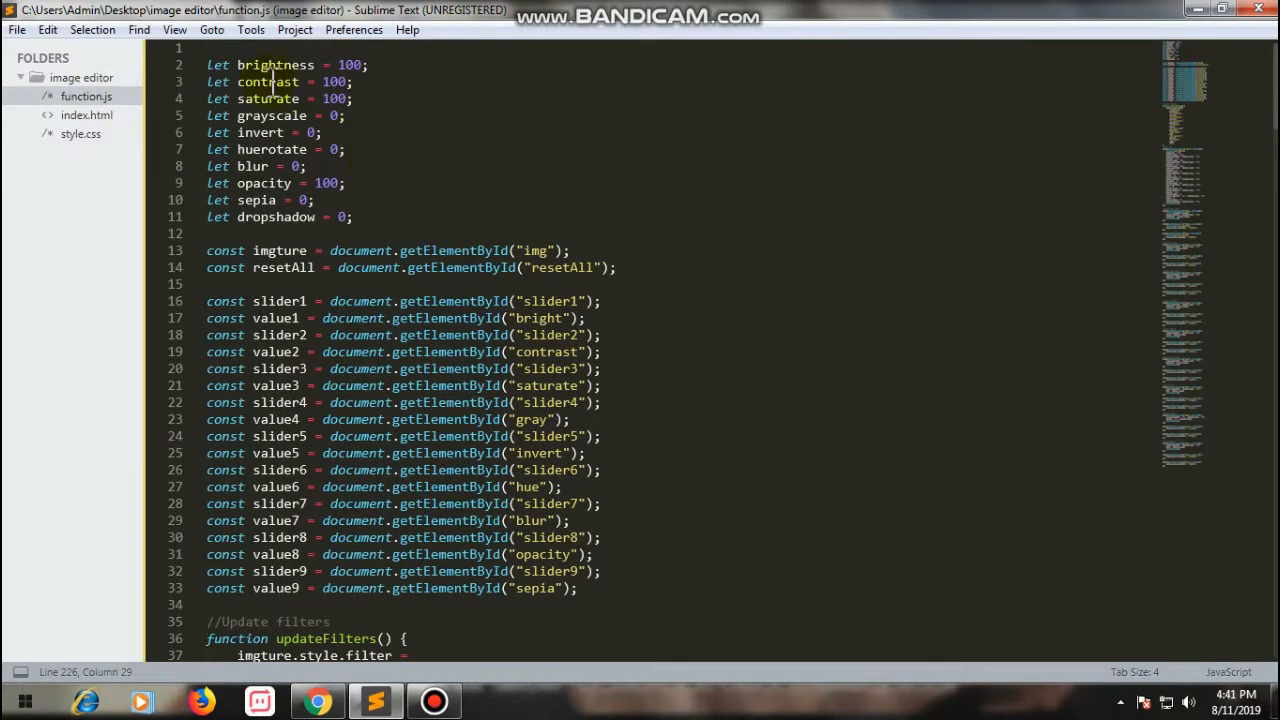
mouse_move(380, 150)
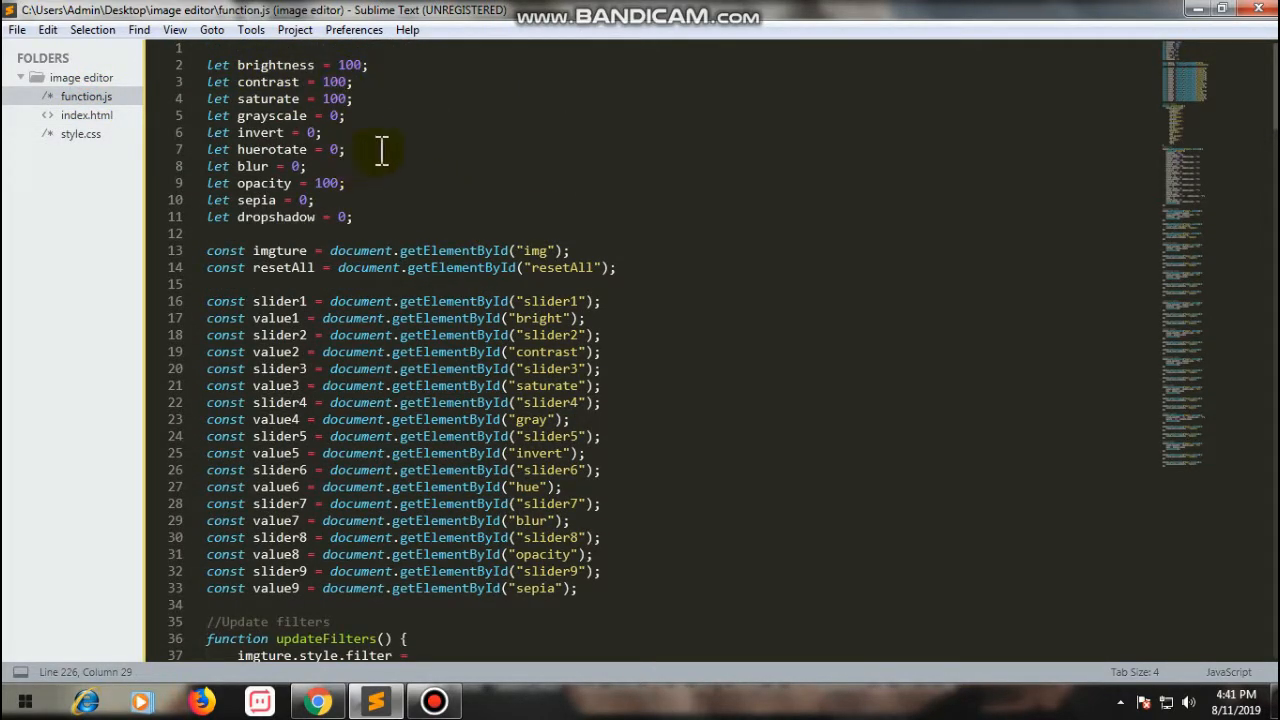
scroll("down", 3)
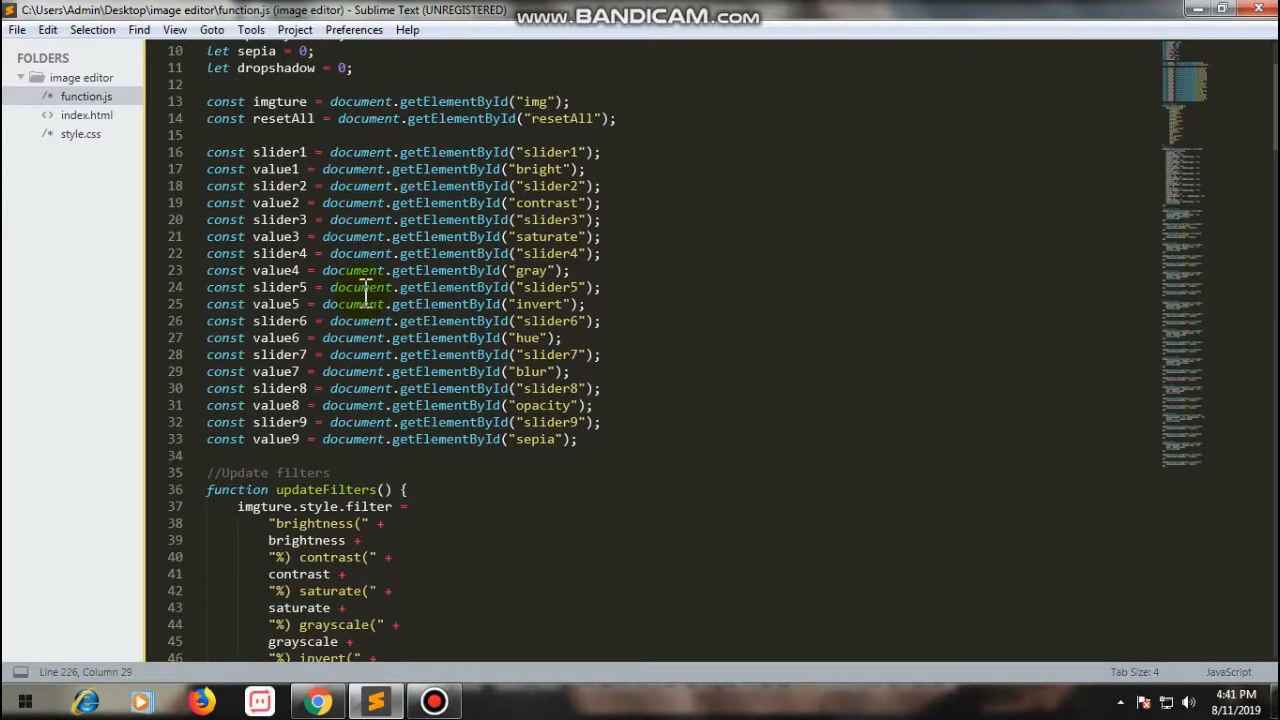
scroll("down", 3)
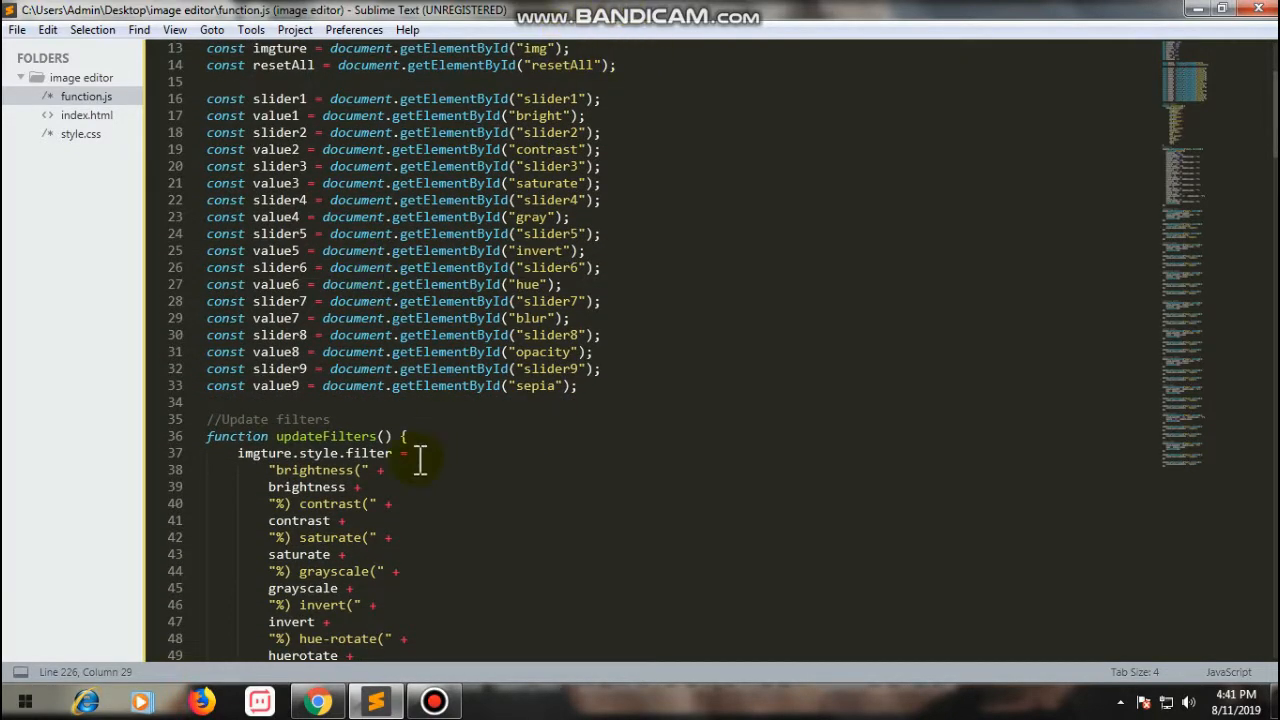
scroll("down", 3)
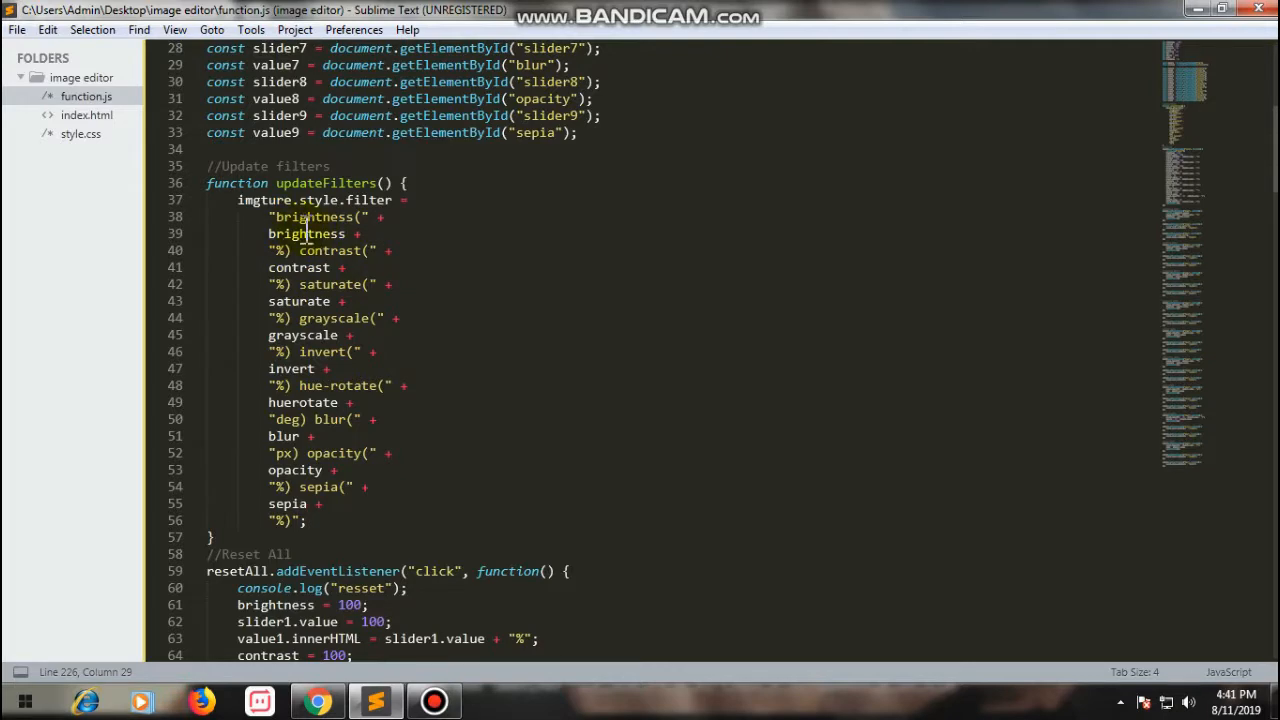
scroll("down", 3)
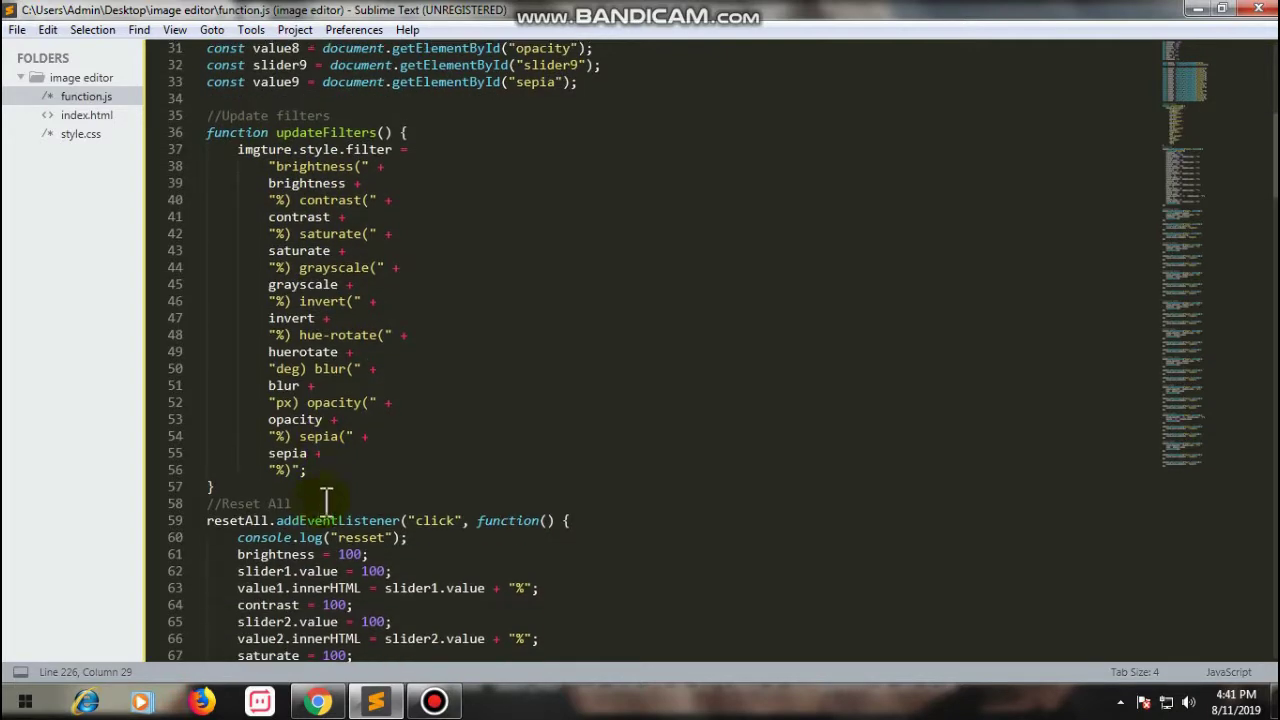
scroll("down", 3)
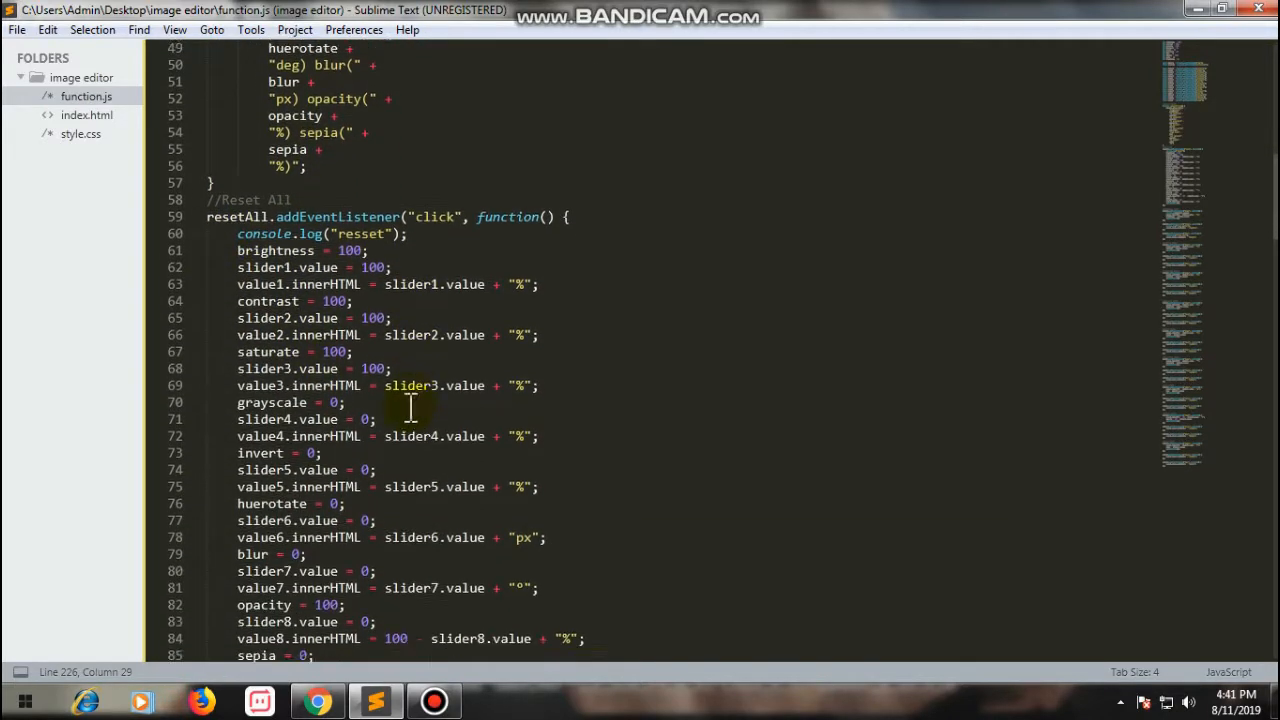
scroll("down", 3)
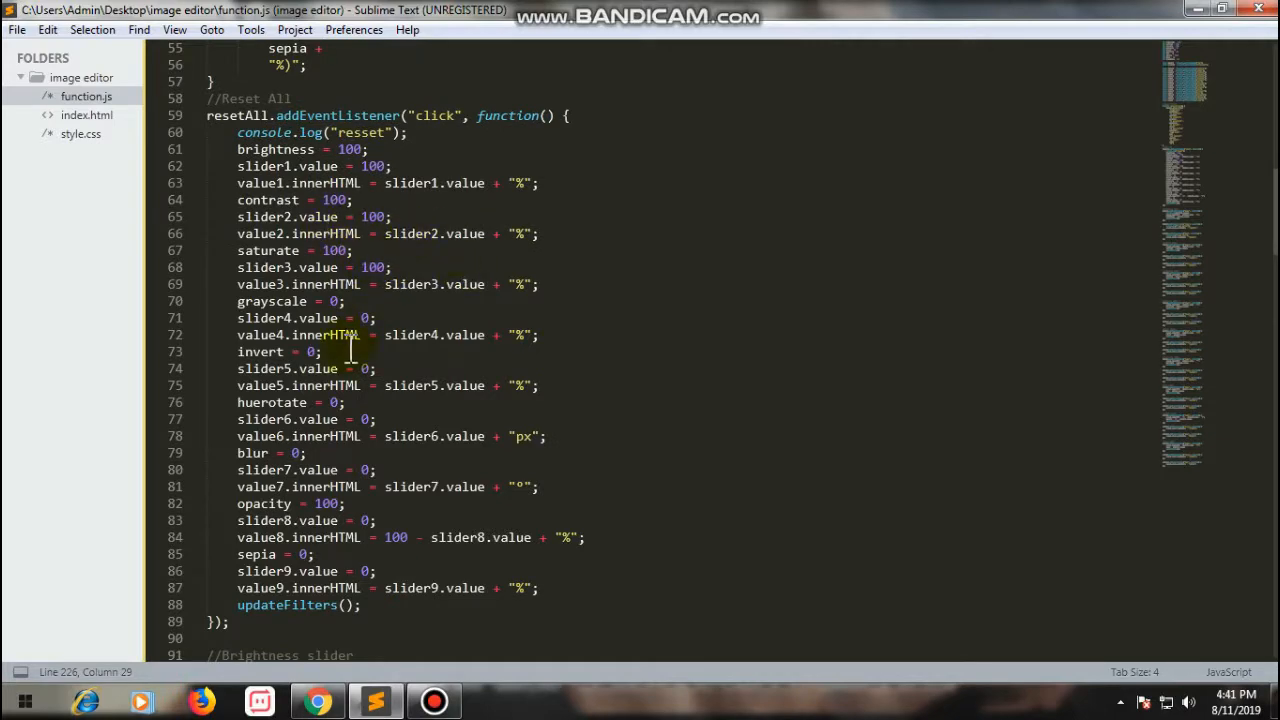
scroll("down", 3)
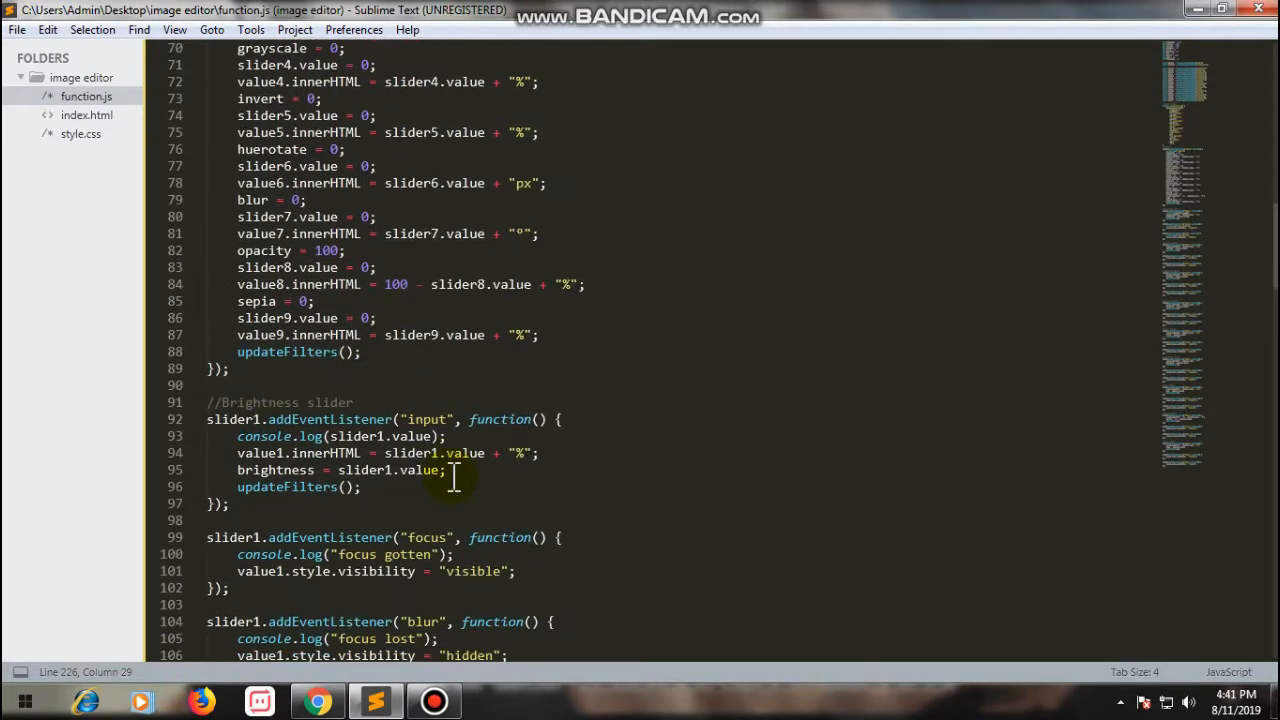
scroll("down", 3)
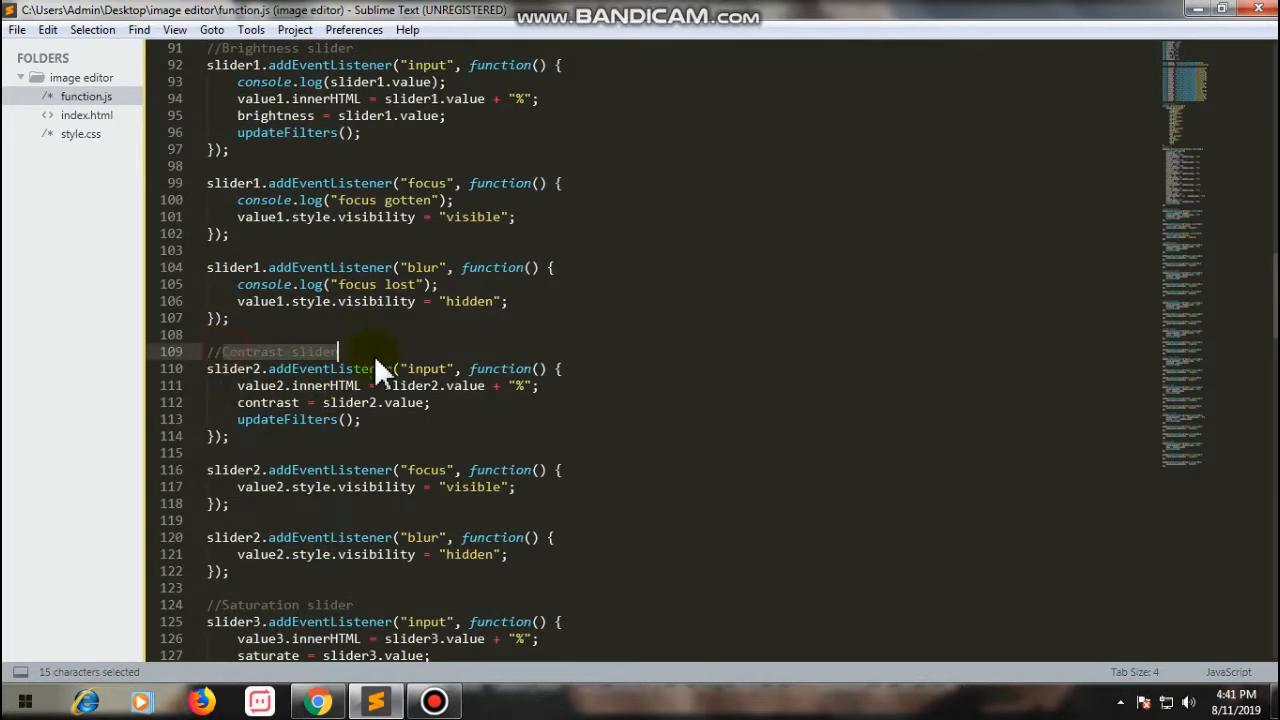
scroll("down", 3)
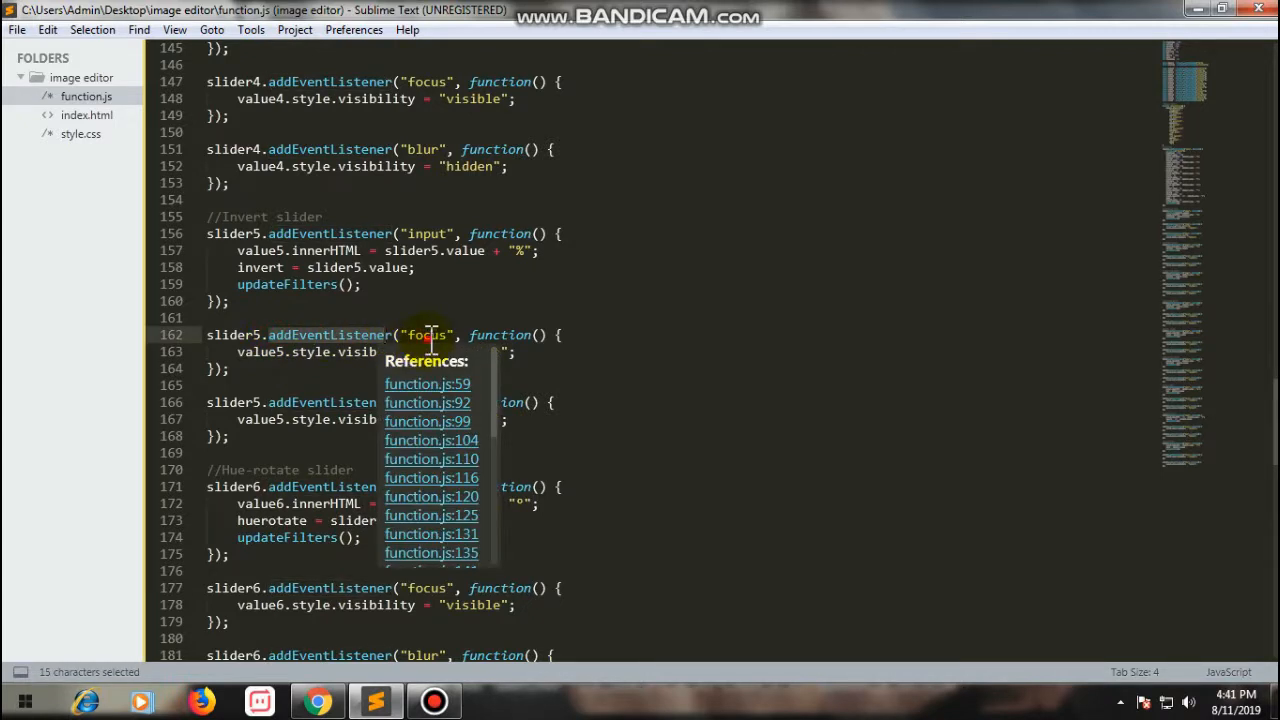
left_click(450, 335)
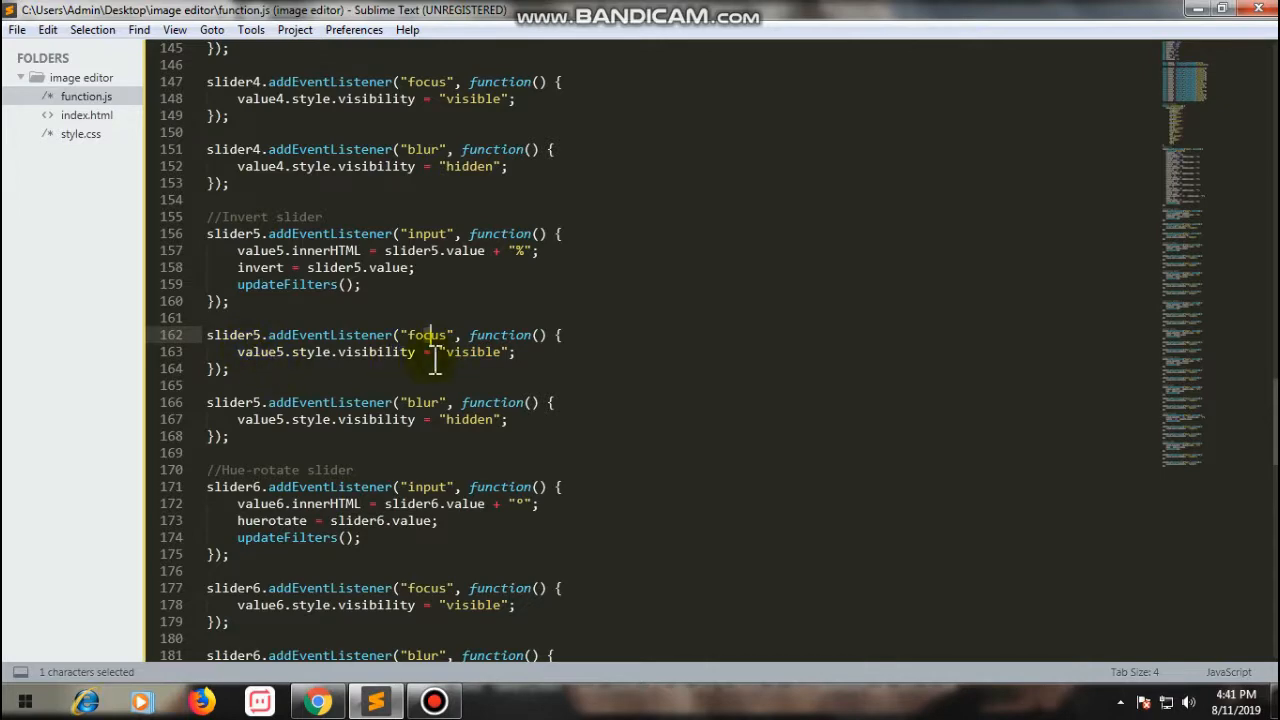
scroll("down", 3)
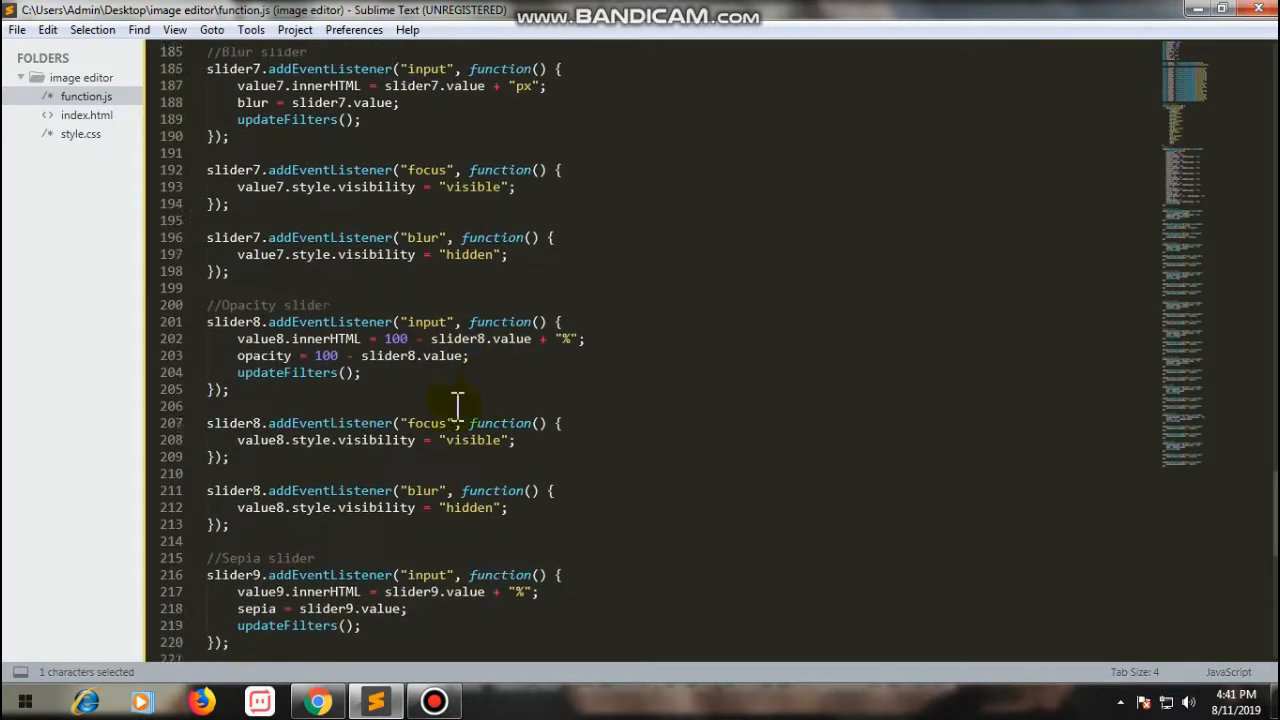
scroll("down", 3)
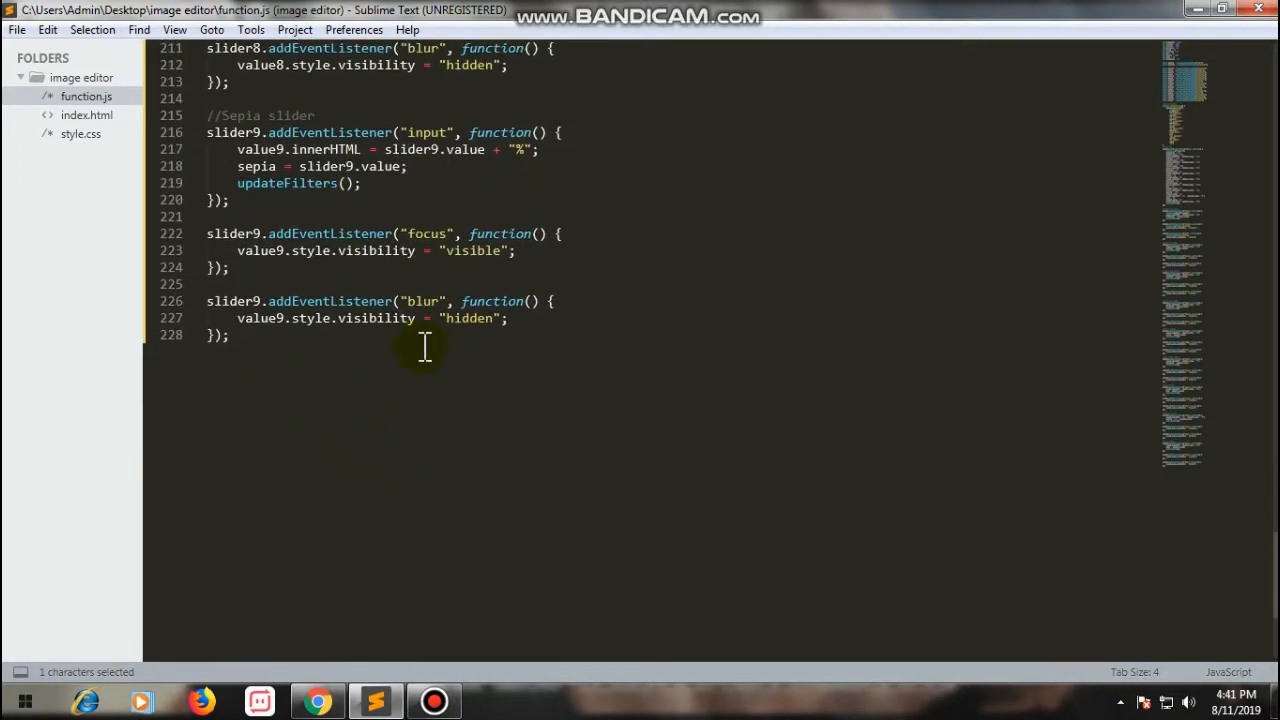
mouse_move(998, 423)
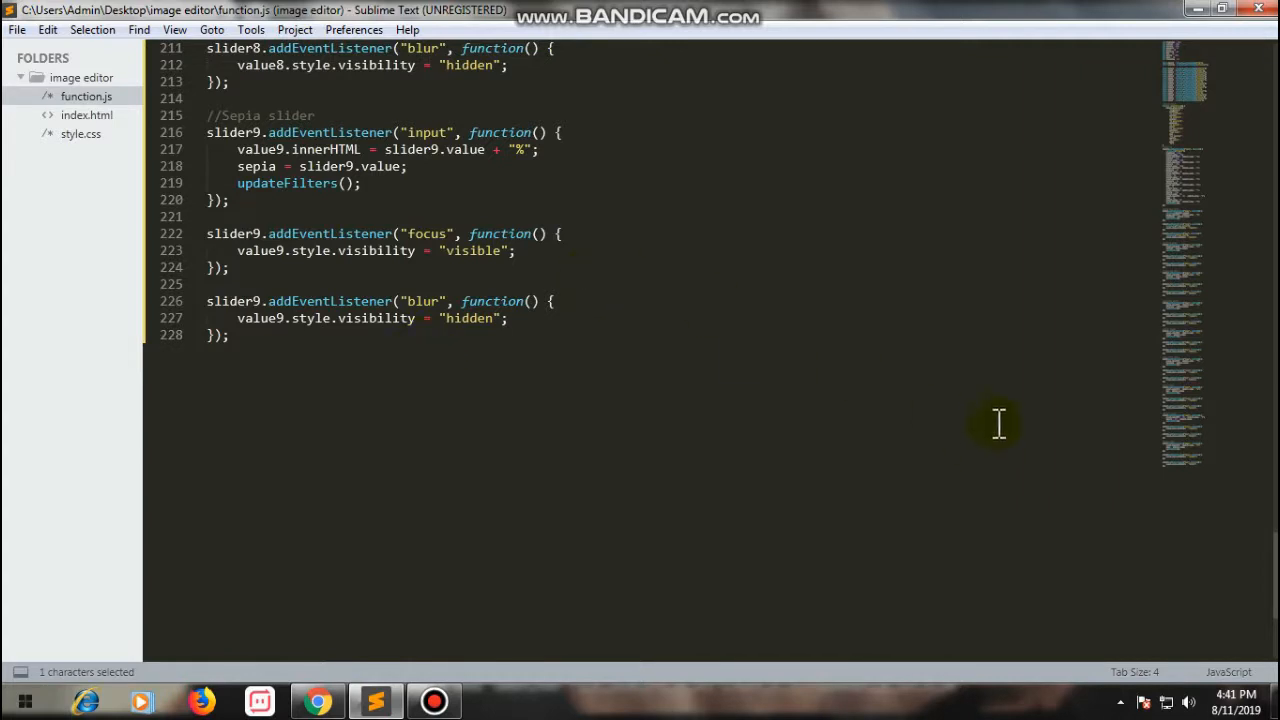
mouse_move(764, 290)
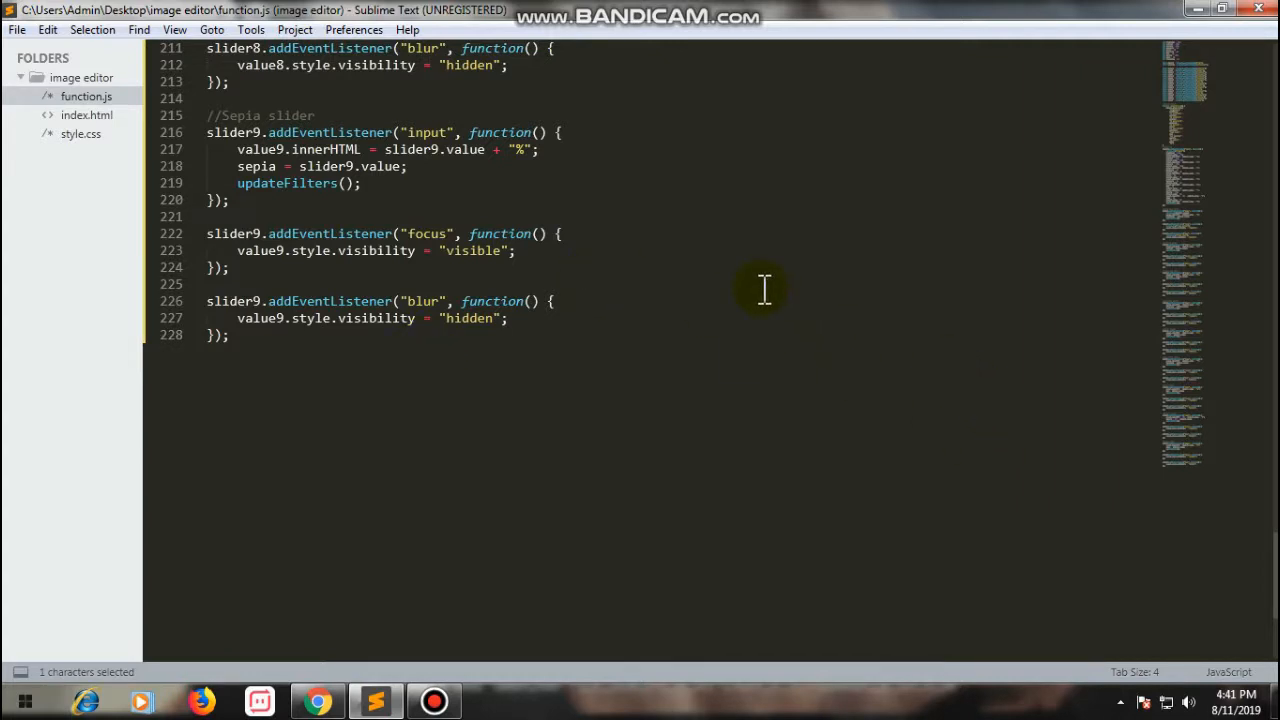